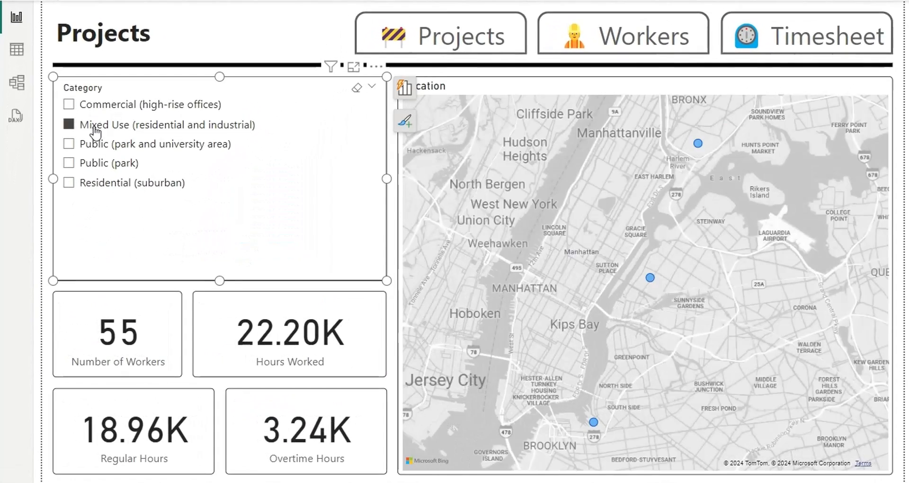
Step: Preview all three pages, clearing Mixed Use, filtering to week of April 10, highlighting one location
left_click(68, 124)
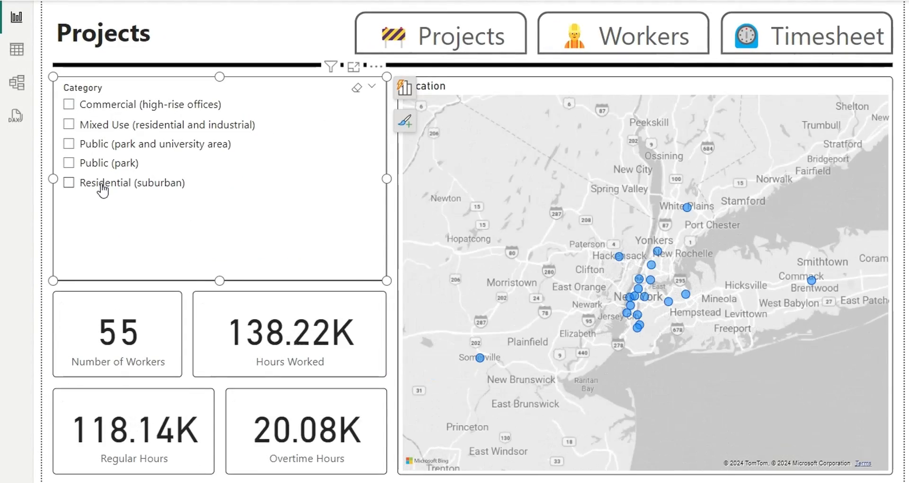
left_click(623, 33)
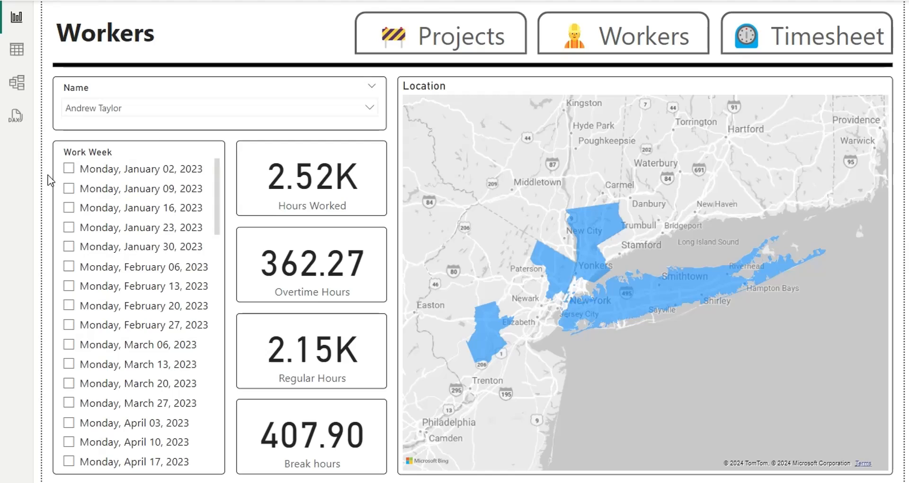
left_click(68, 442)
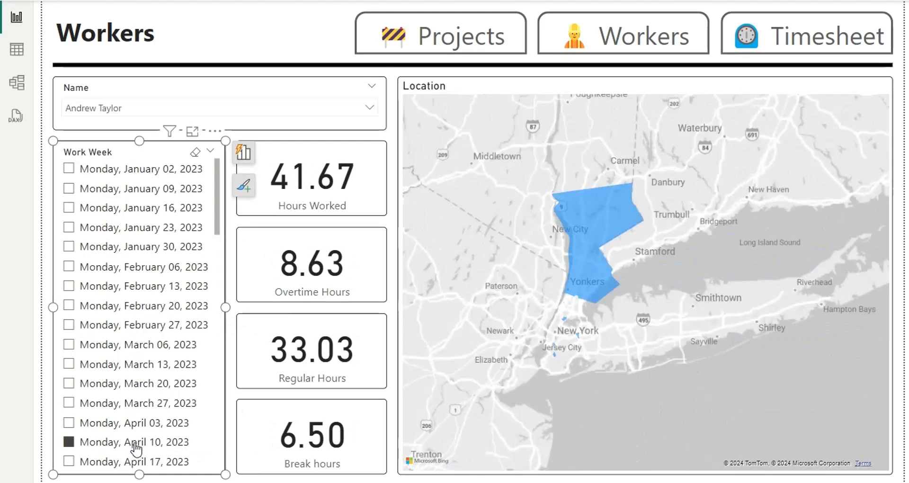
left_click(806, 33)
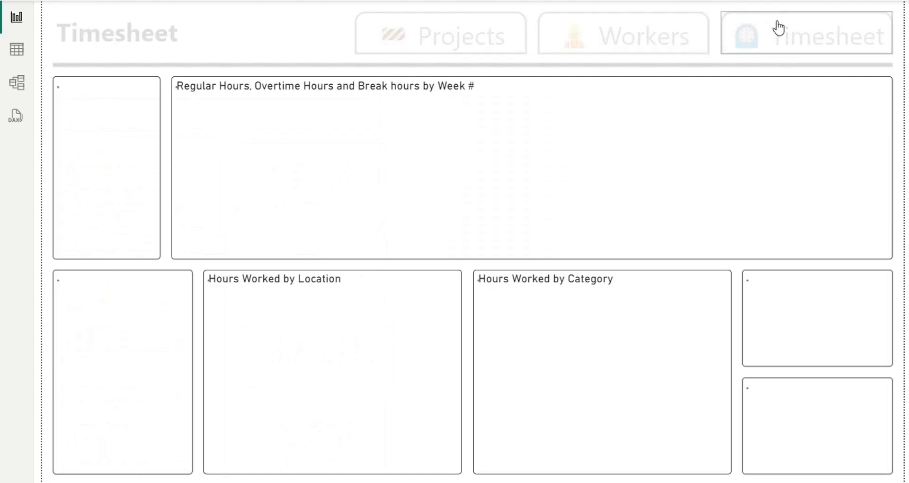
left_click(805, 33)
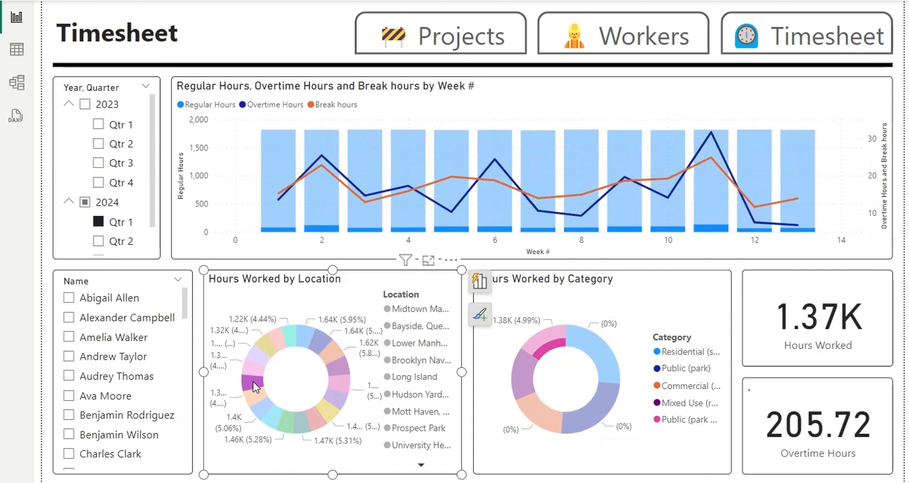
left_click(68, 375)
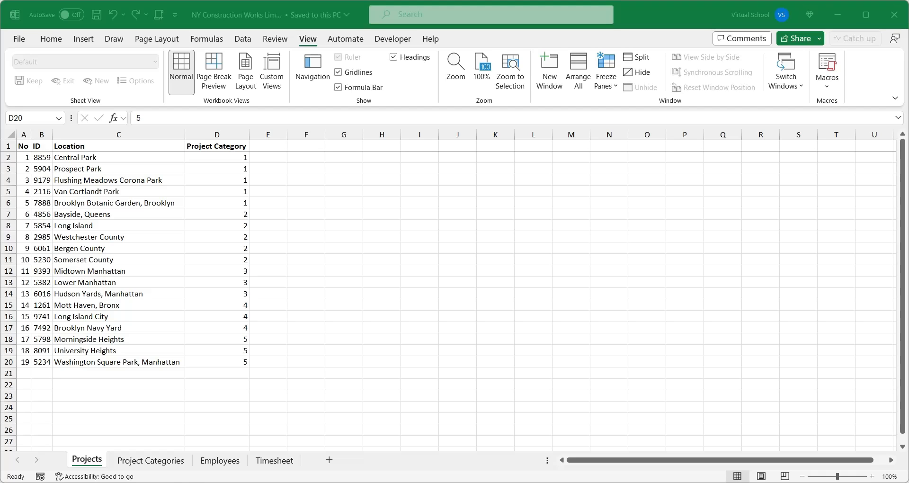
Step: Review the Project Categories, Employees and Timesheet sheets, scrolling the employee list
left_click(150, 460)
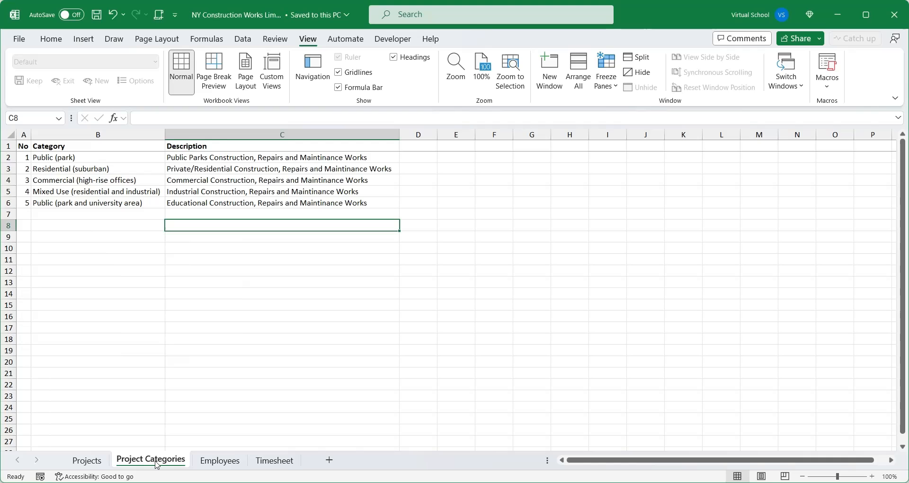
left_click(220, 460)
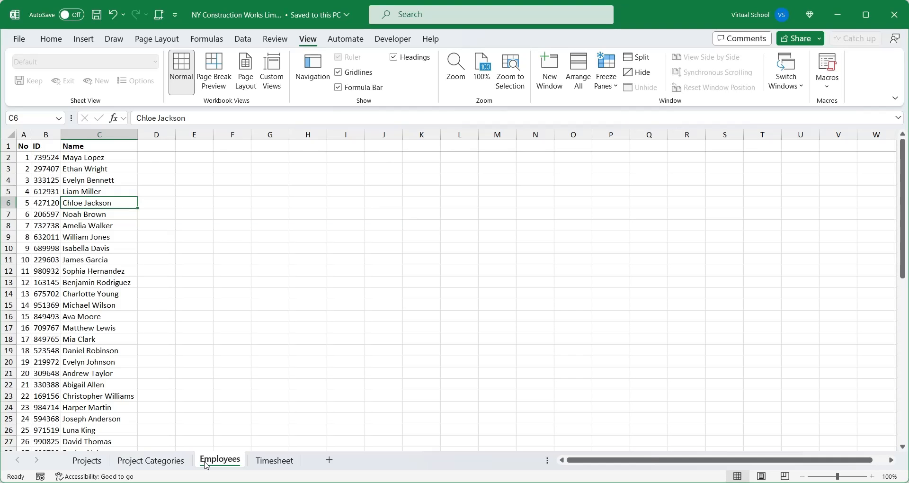
scroll("down", 3)
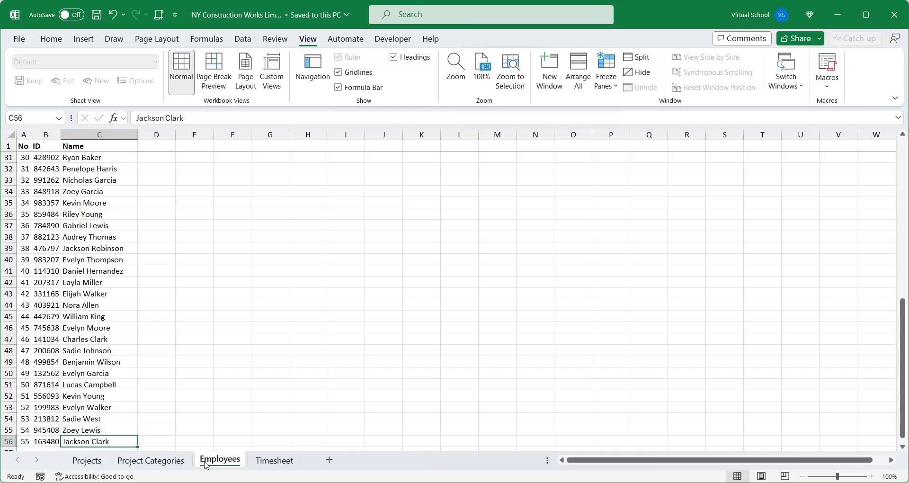
left_click(274, 460)
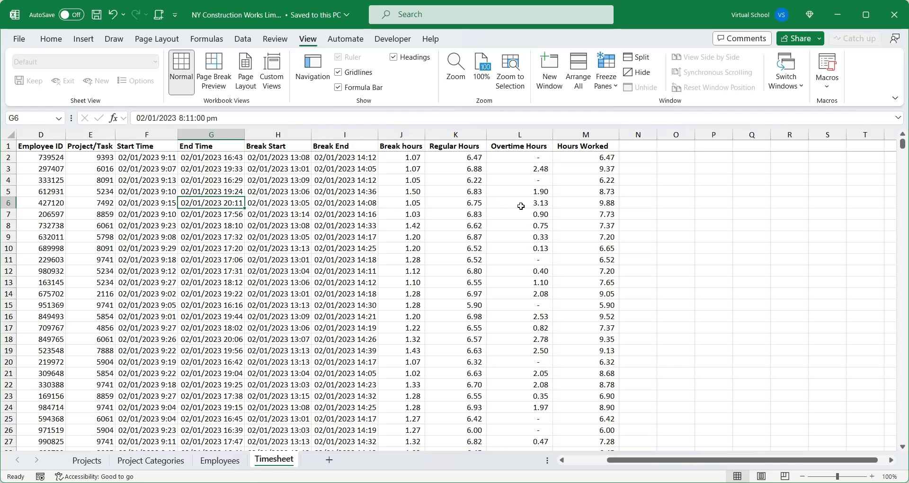
mouse_move(674, 292)
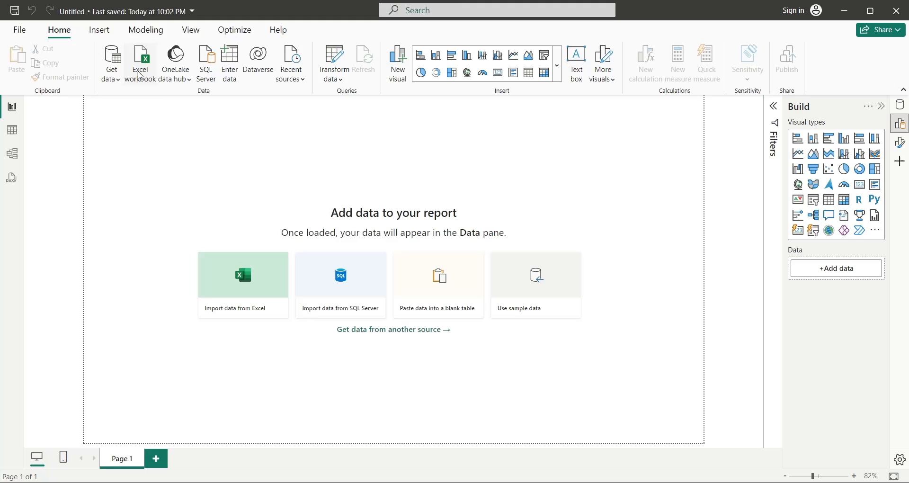
mouse_move(147, 120)
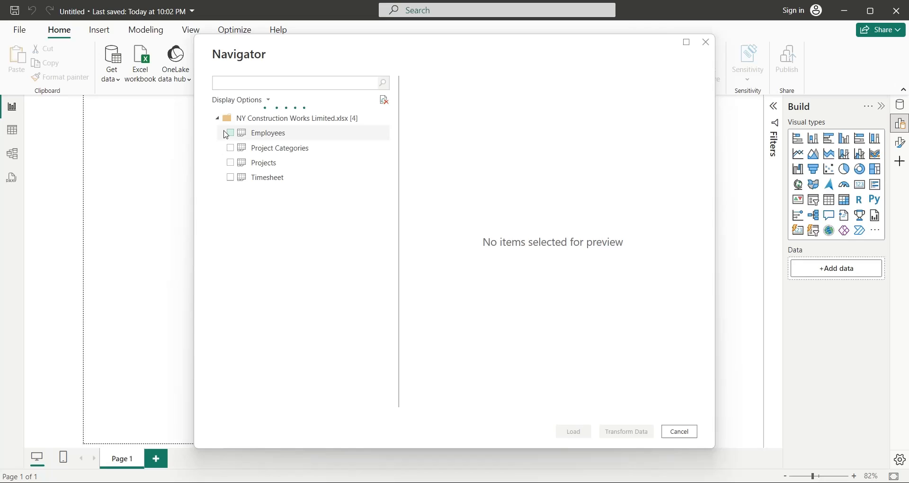
Step: Import all four workbook tables including Employees, and add and rename a third report page
left_click(678, 431)
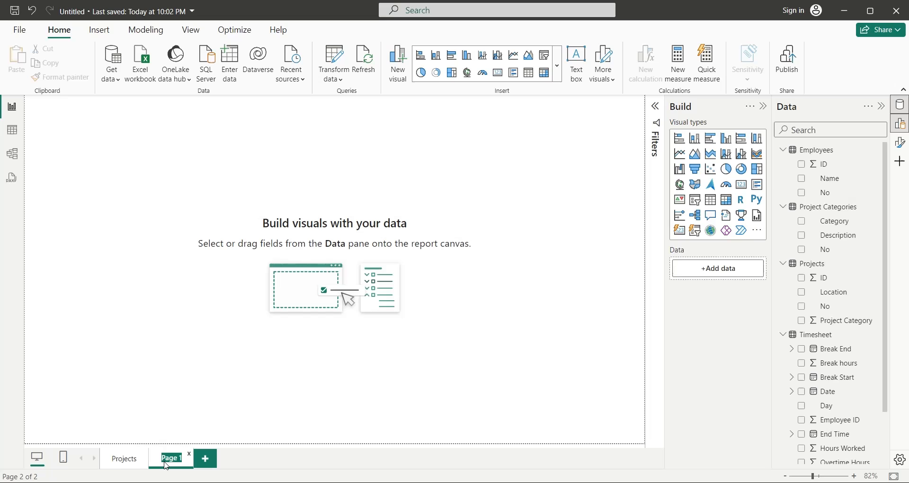
left_click(205, 458)
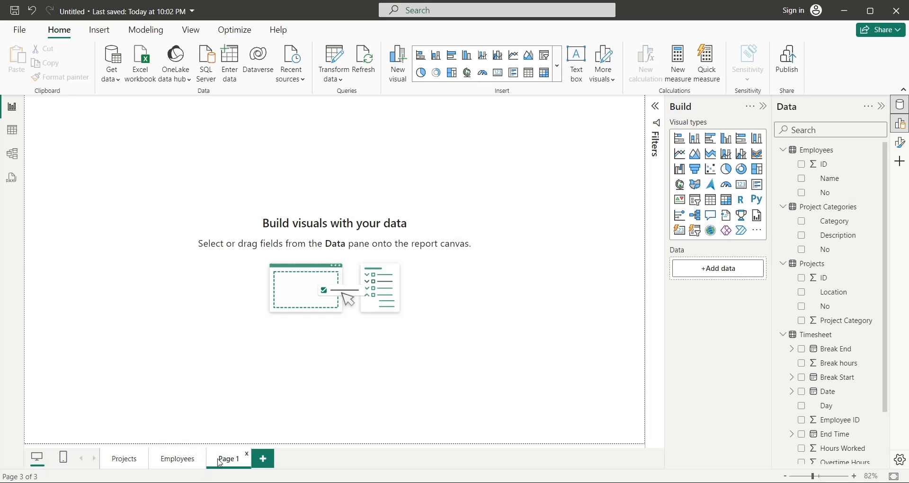
double_click(229, 459)
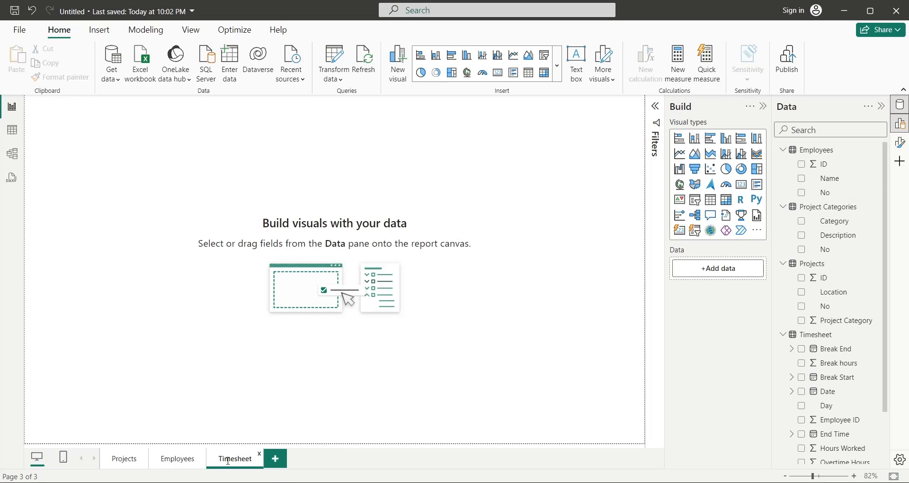
Step: In Model view, link Timesheet to Employees and Projects, and Projects to Project Categories
left_click(10, 154)
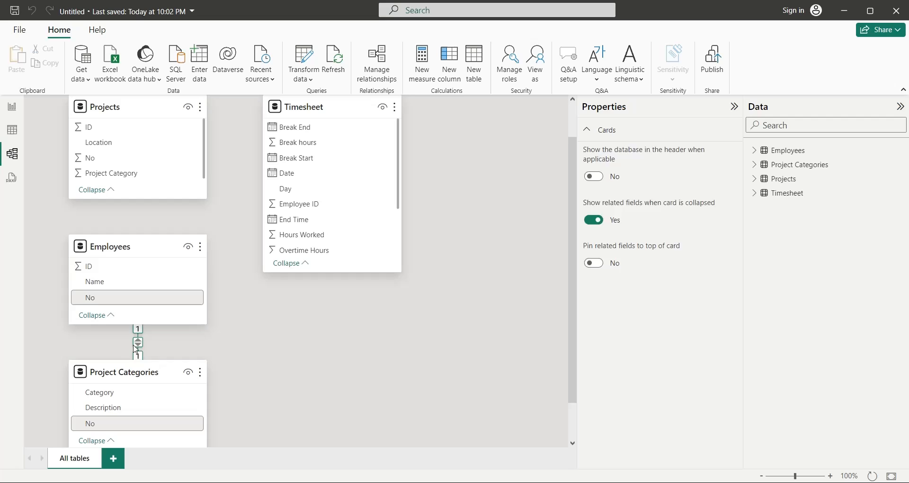
scroll("down", 3)
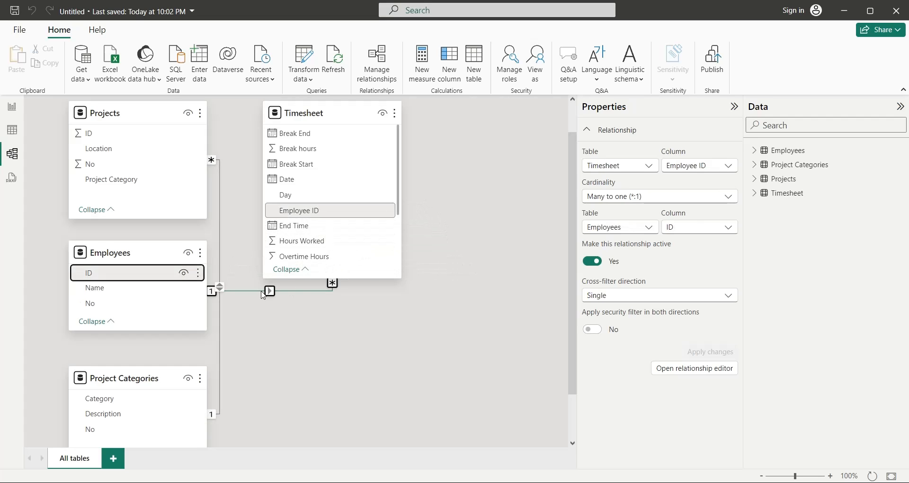
left_click(658, 295)
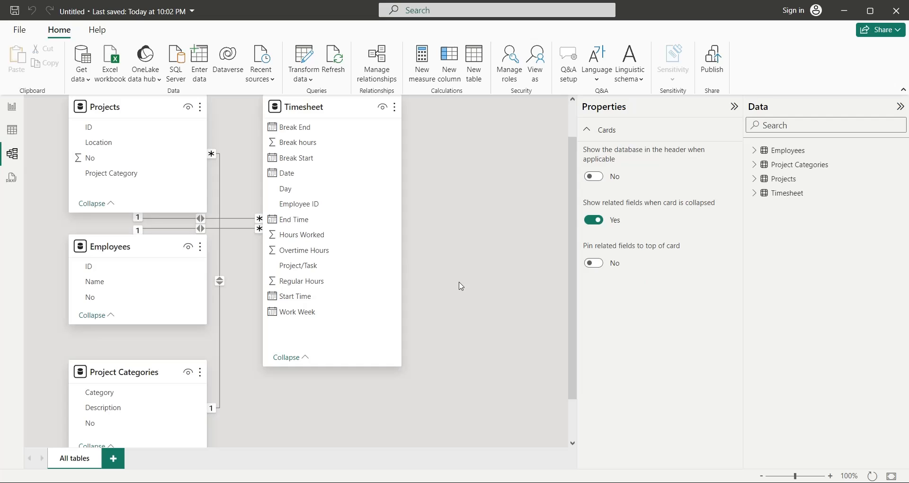
left_click(11, 106)
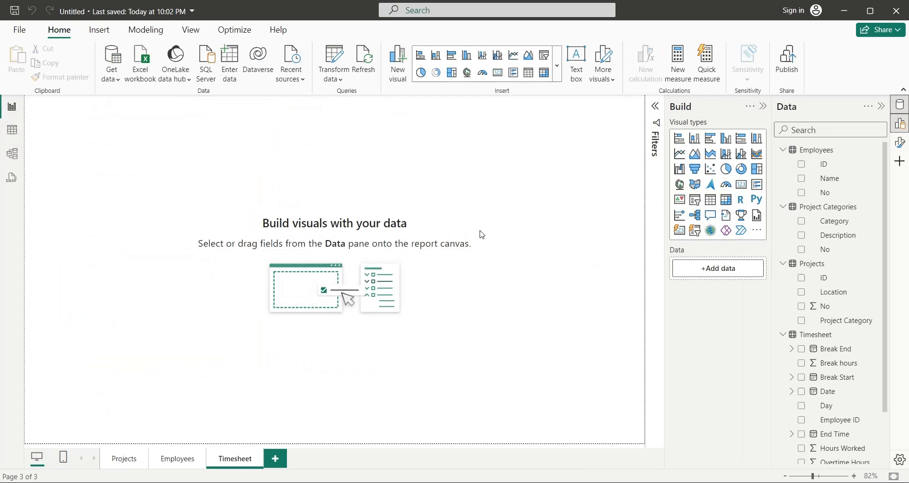
Step: Add a bold 28 pt 'Projects' title text box on the Projects page
left_click(124, 459)
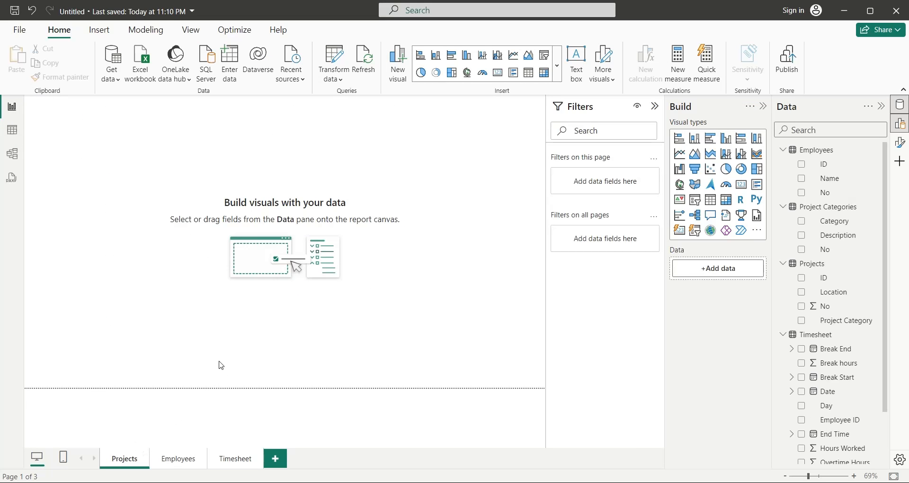
left_click(655, 106)
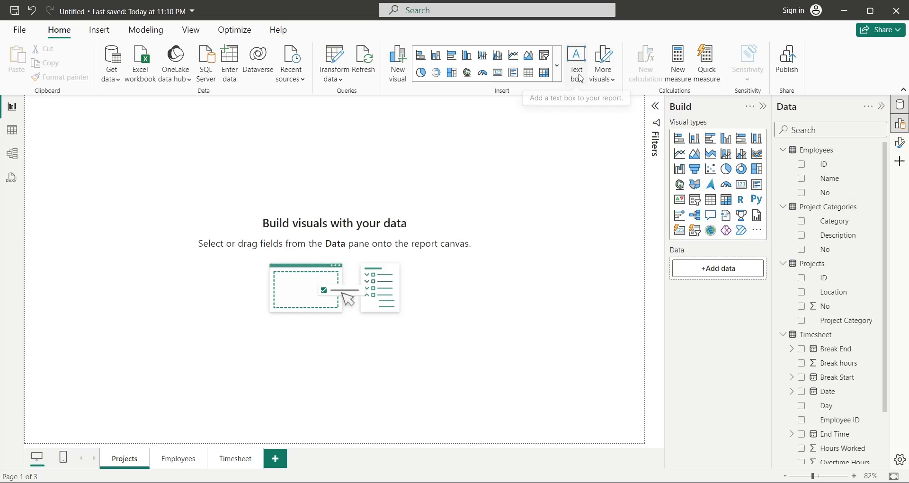
left_click(575, 58)
type("Projects")
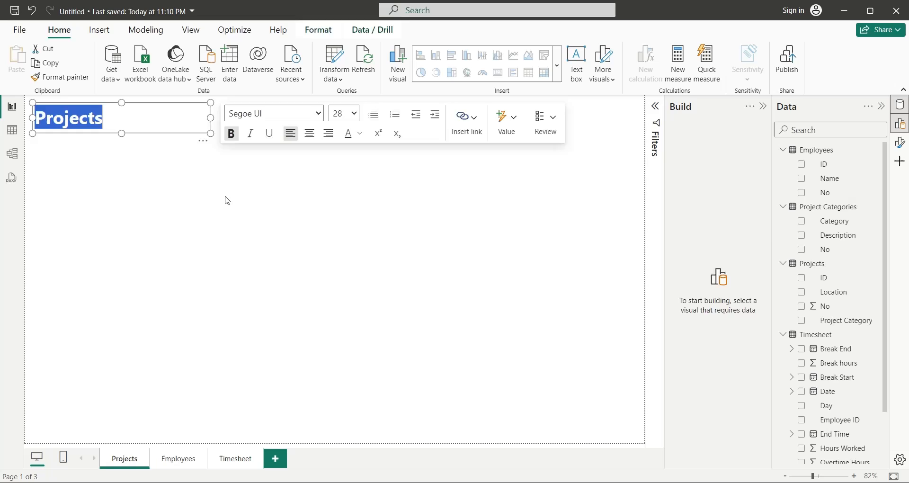
left_click(544, 61)
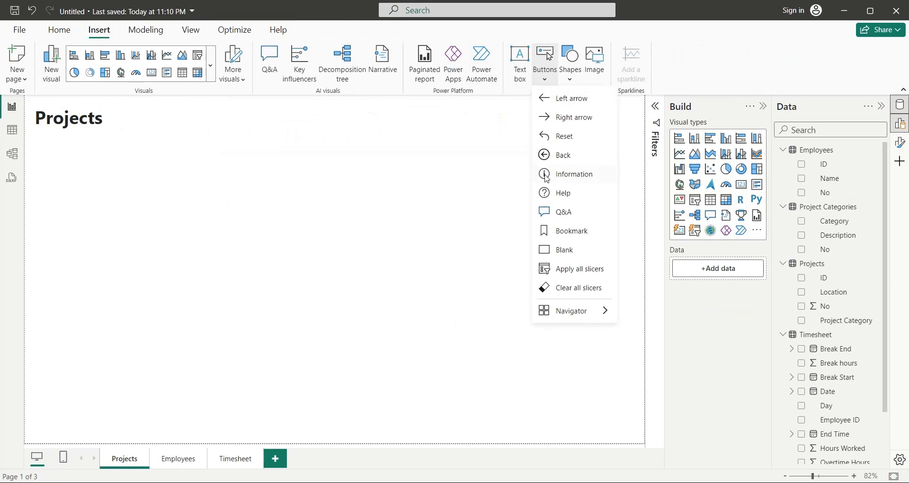
left_click(562, 250)
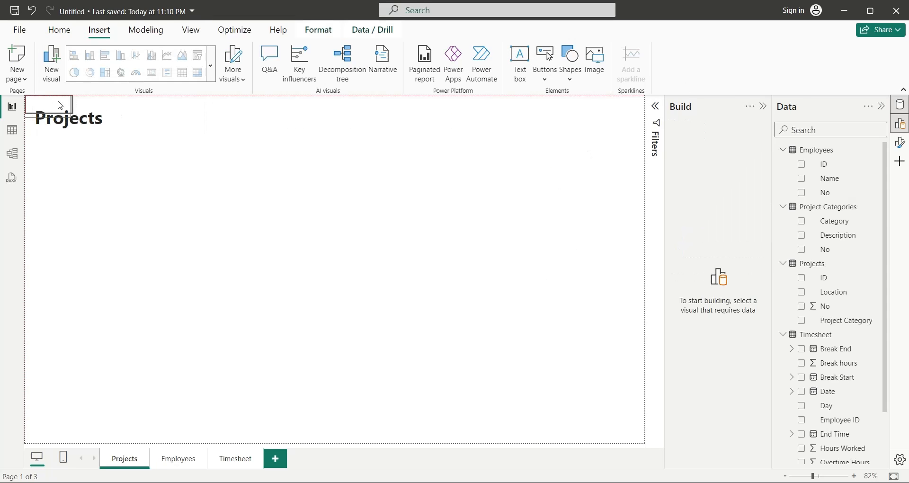
Step: Place rounded-tab blank buttons labelled Projects, Employees and Timesheet along the page top
left_click_drag(49, 104, 613, 119)
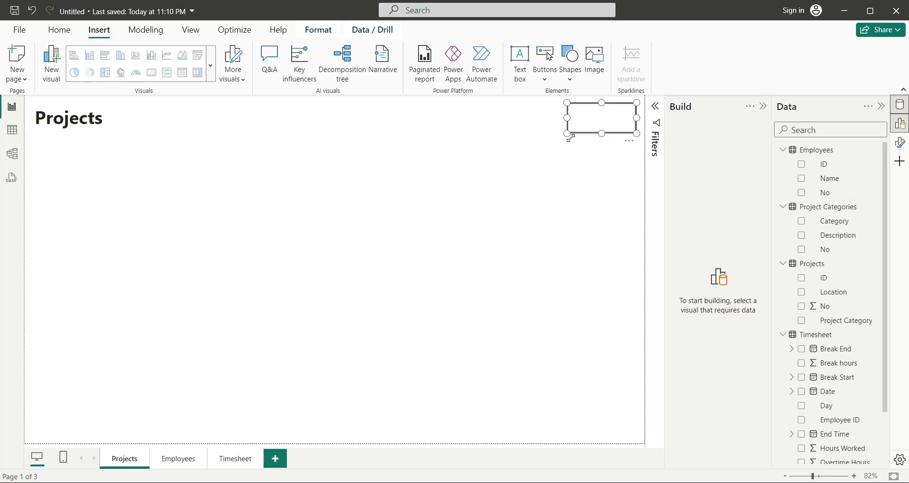
left_click(569, 64)
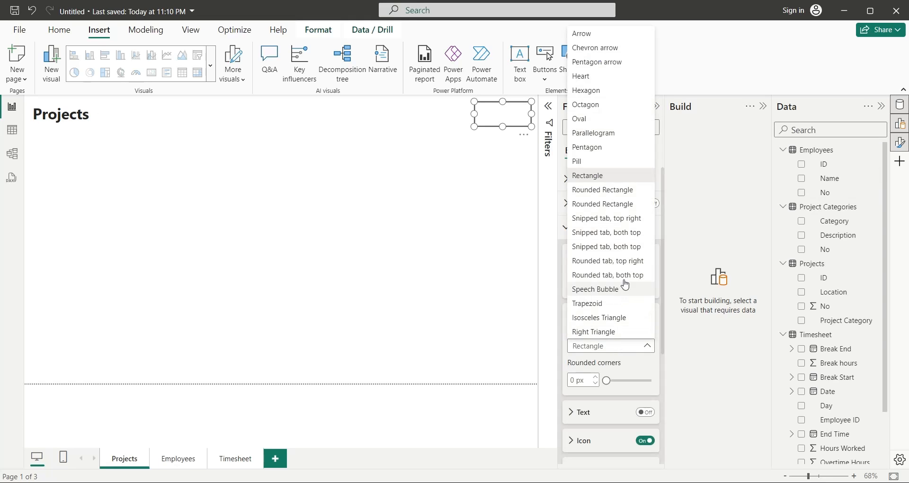
left_click(606, 218)
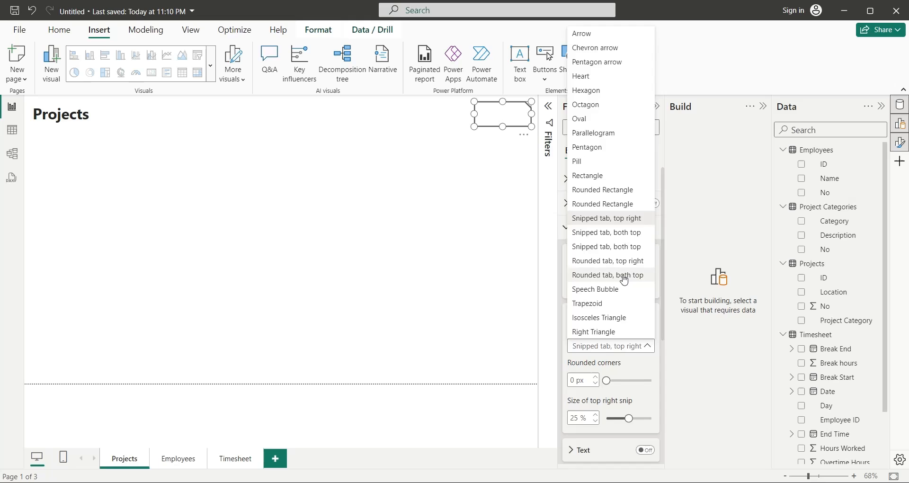
left_click(609, 275)
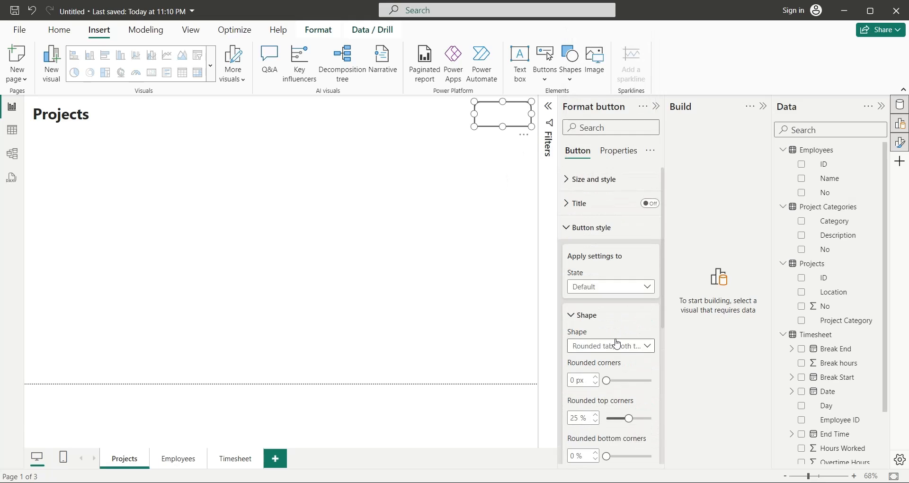
scroll("down", 3)
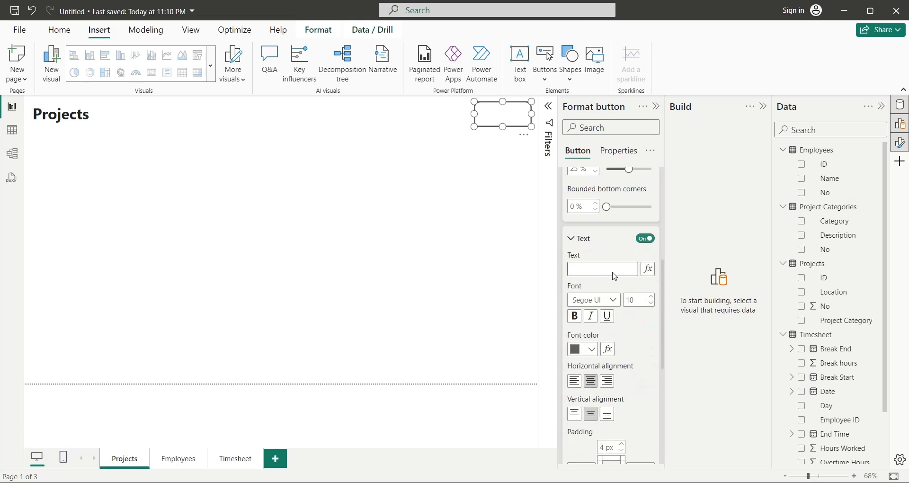
type("Timesheet")
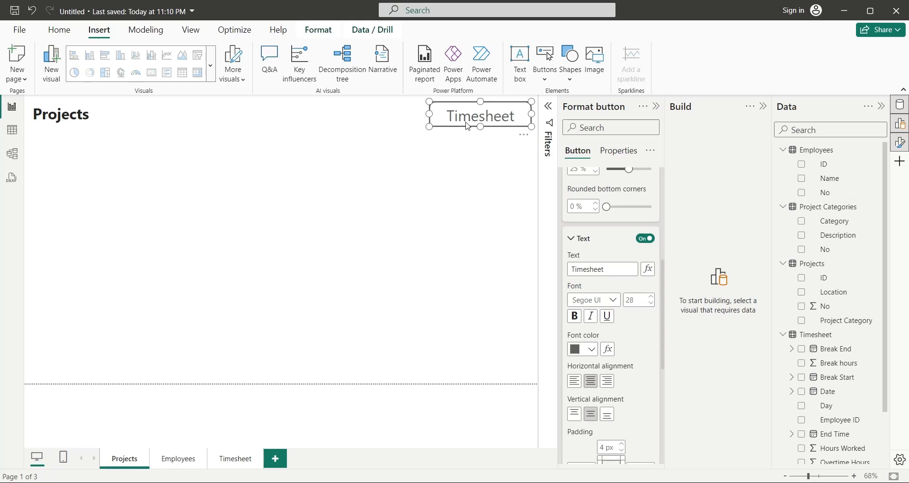
left_click_drag(480, 116, 370, 115)
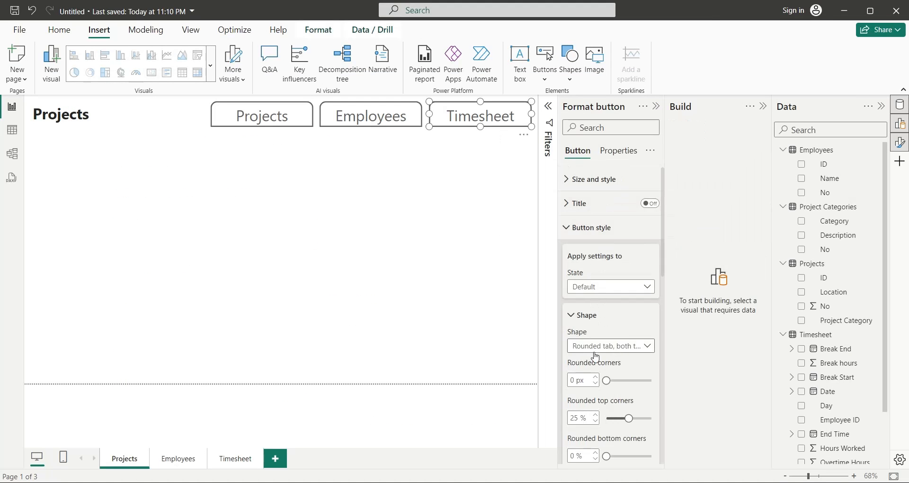
Step: Prepend emoji icons to the Projects, Employees and Timesheet button labels
scroll("down", 3)
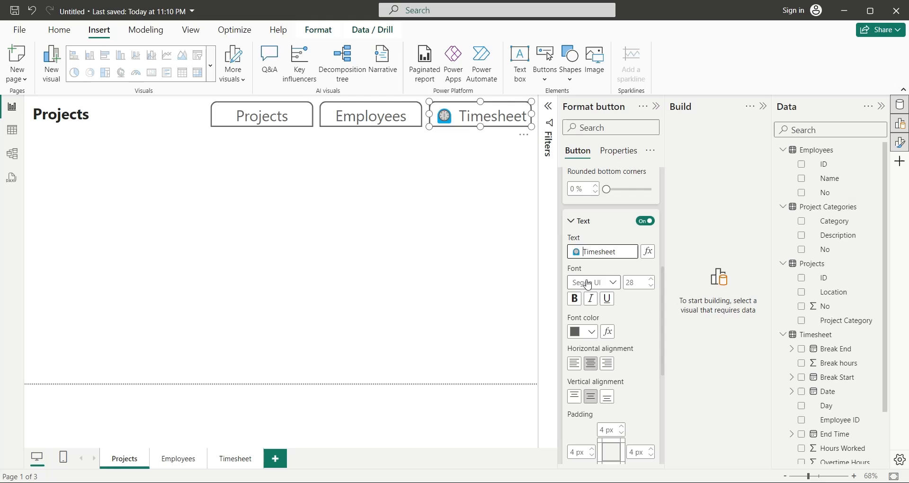
left_click(444, 224)
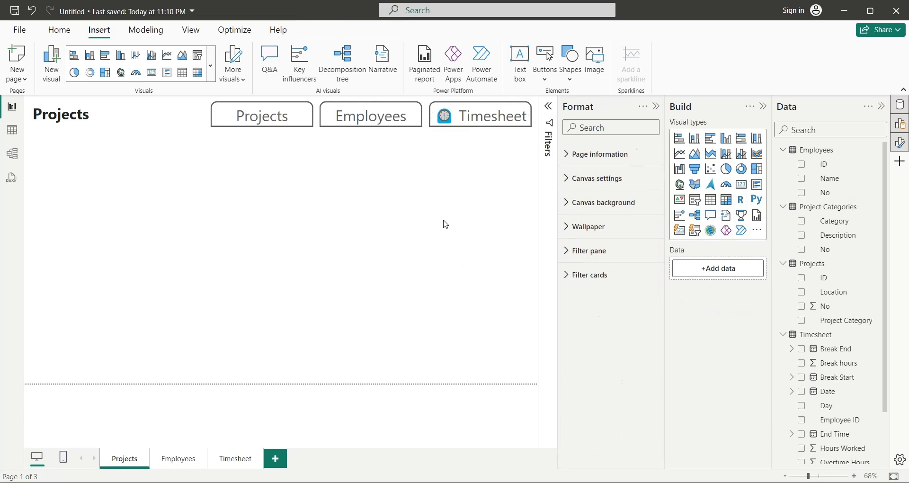
key("alt+tab")
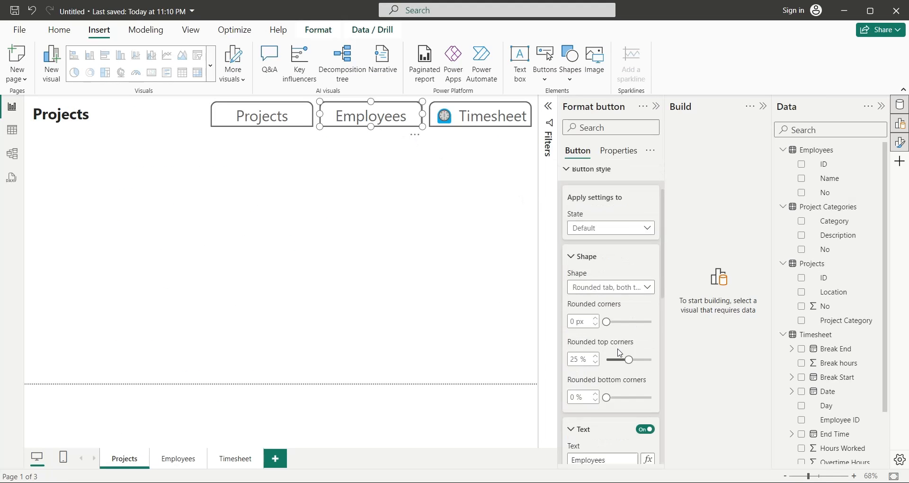
scroll("down", 3)
type("👷 Work")
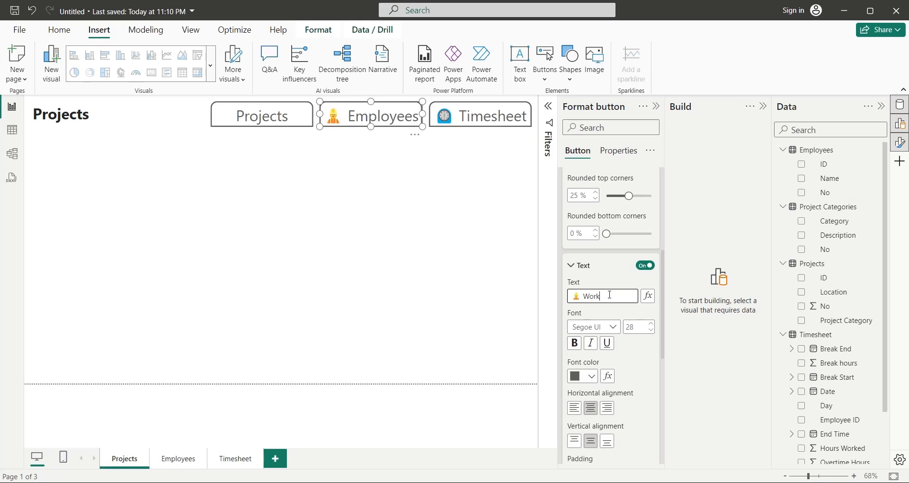
Step: Rename the Employees page and button to Workers, and insert a line shape
left_click(178, 459)
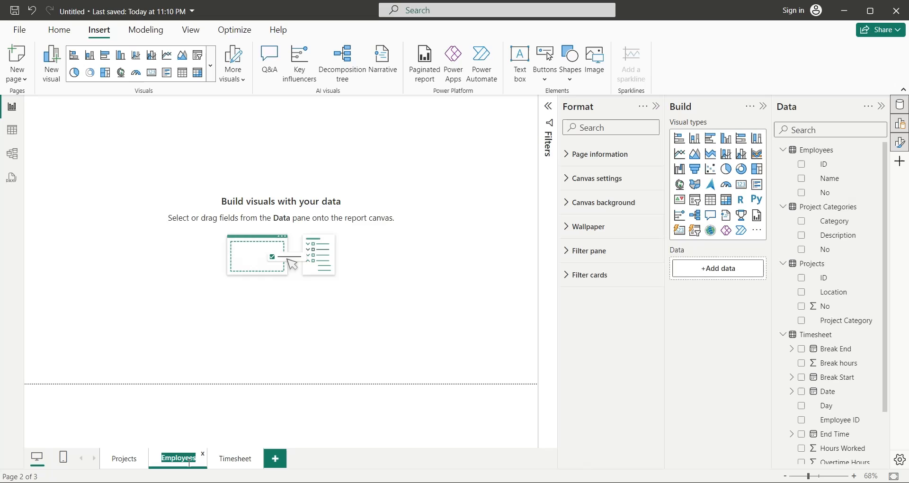
left_click(123, 458)
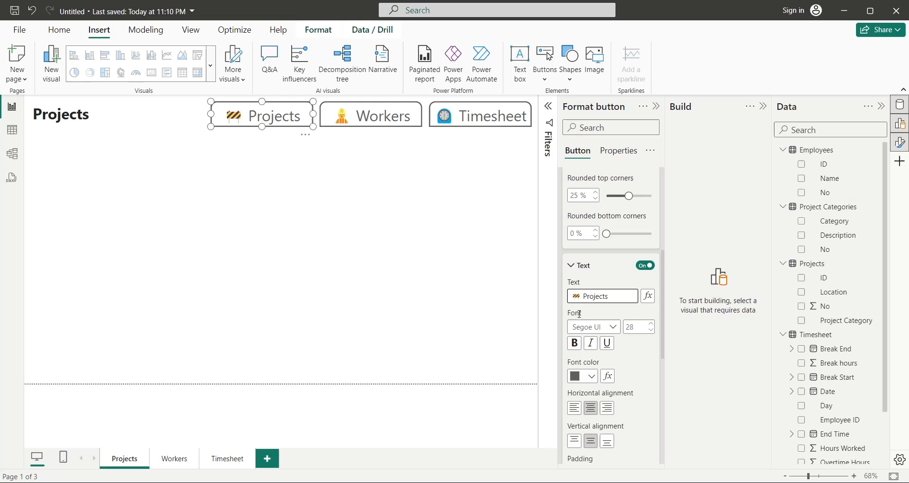
mouse_move(481, 247)
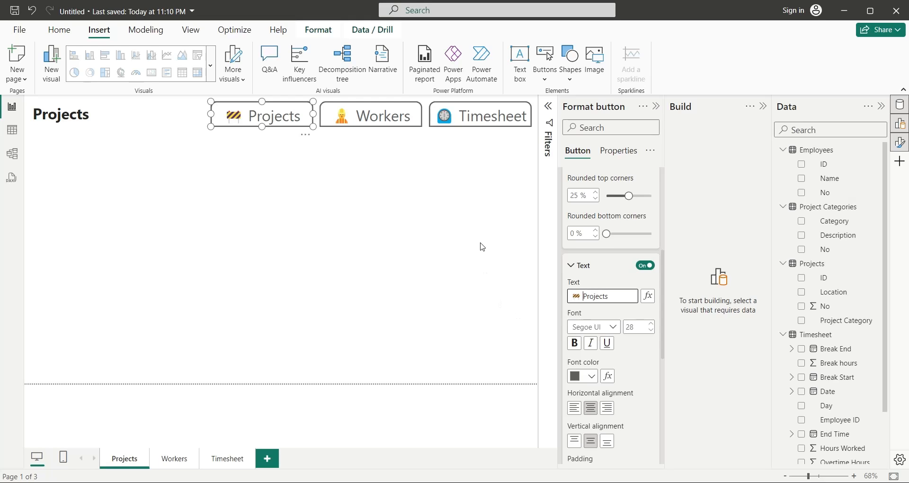
left_click(569, 62)
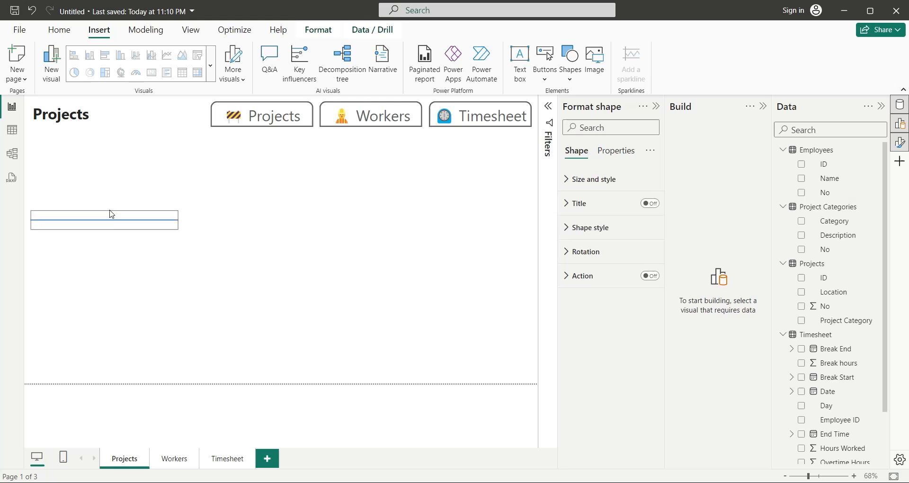
Step: Stretch the line across the header and make it thick and black
left_click_drag(104, 220, 116, 139)
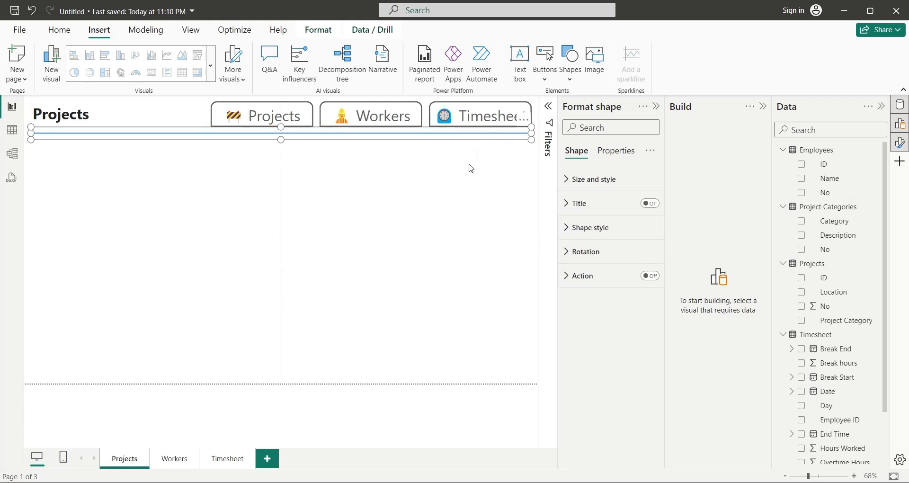
left_click(589, 227)
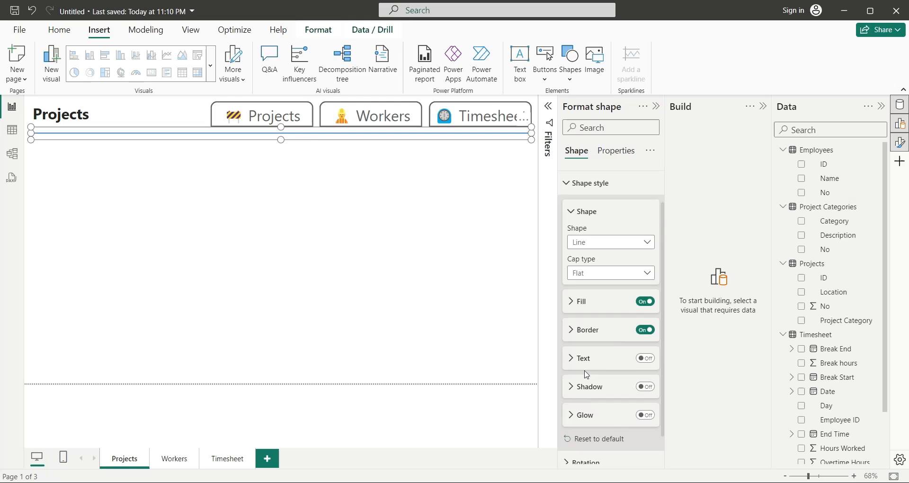
left_click(579, 301)
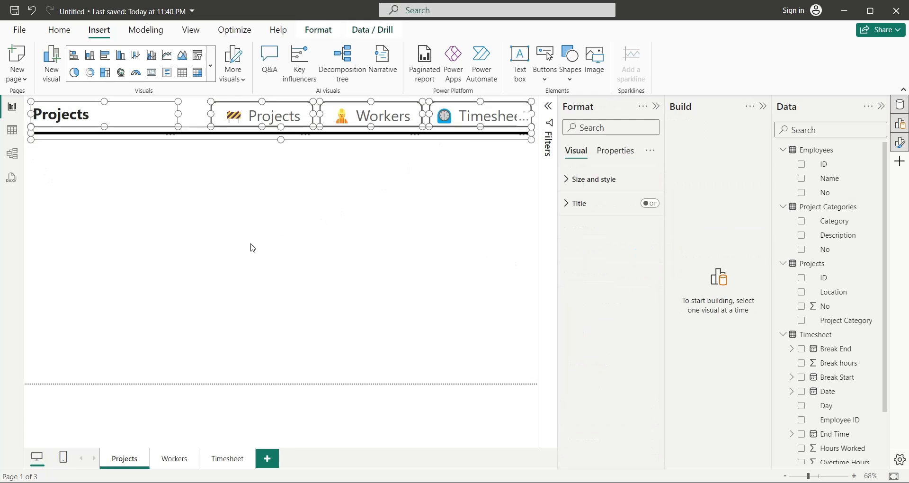
Step: Retitle the pasted headers on the Workers and Timesheet pages, then add a Projects page visual
double_click(61, 113)
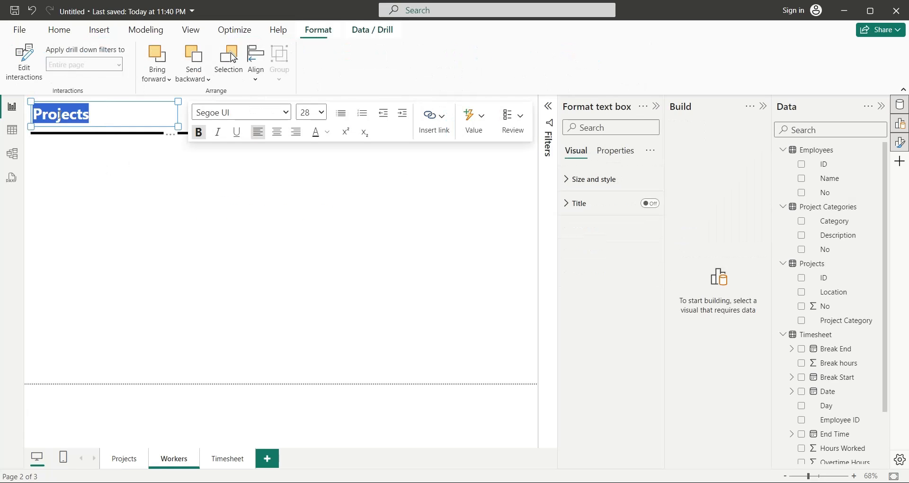
left_click(227, 458)
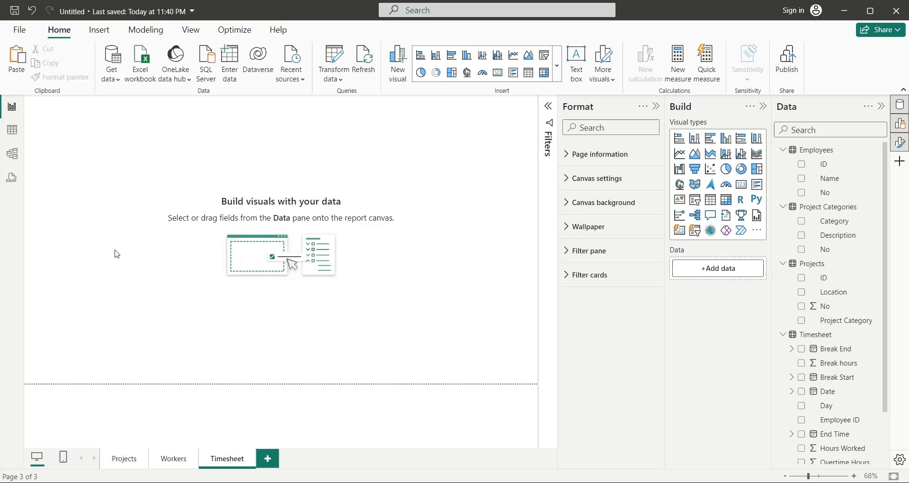
left_click(576, 63)
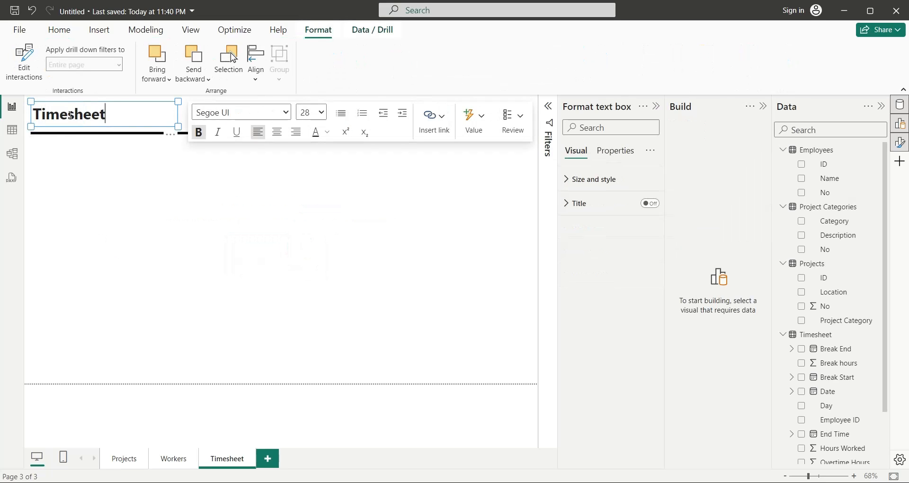
left_click(124, 459)
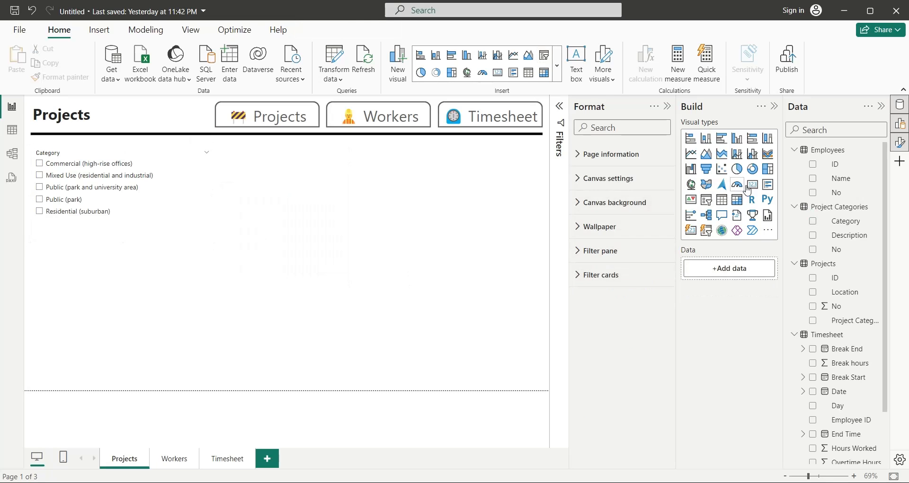
left_click(753, 184)
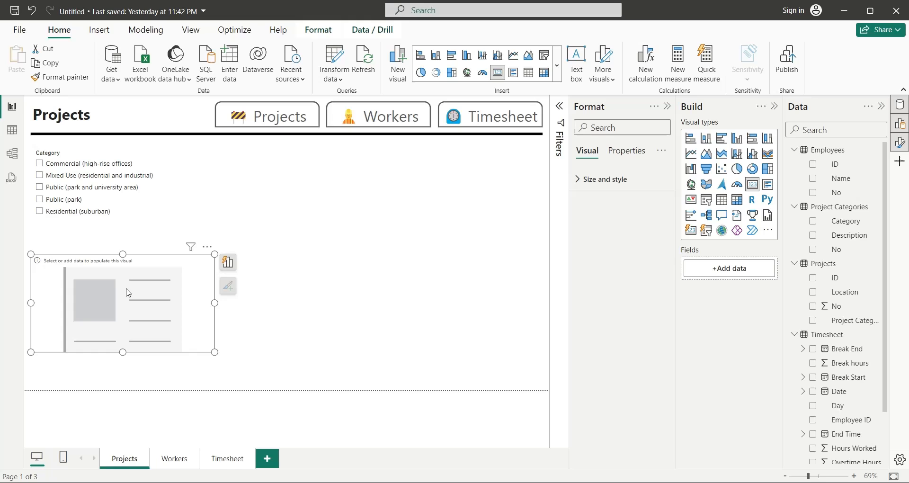
mouse_move(834, 307)
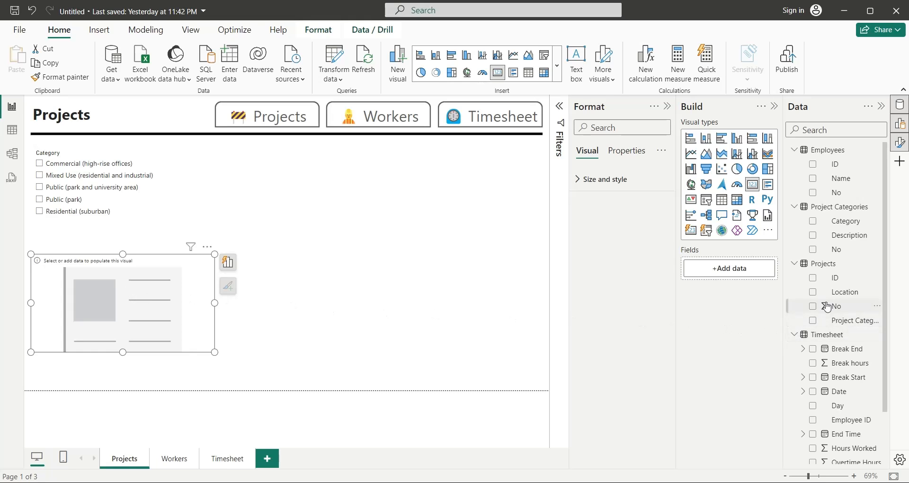
mouse_move(840, 165)
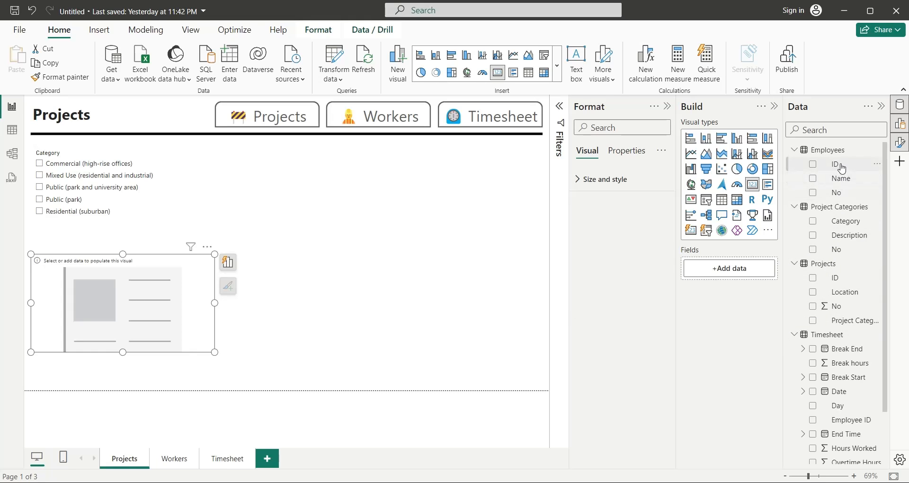
Step: Show the employee ID count (55) on a card renamed 'Number of Workers', then shrink it
left_click(812, 164)
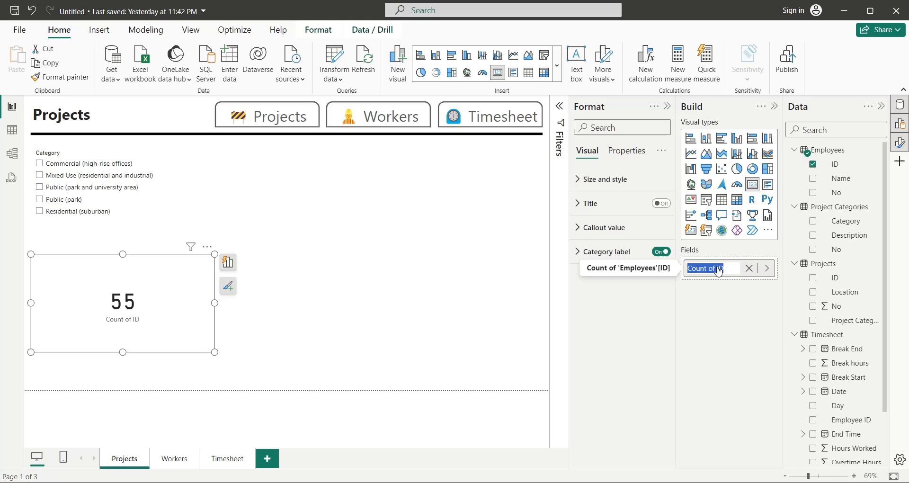
type("Number of")
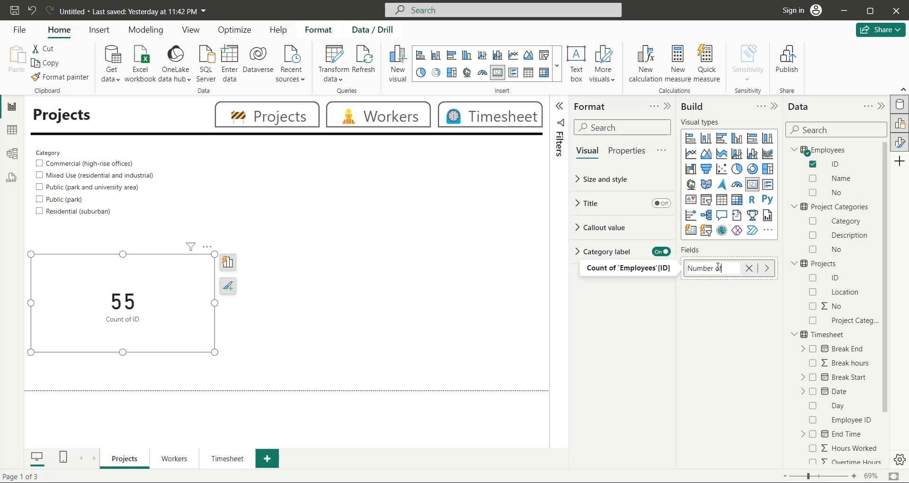
type("Number of Workers")
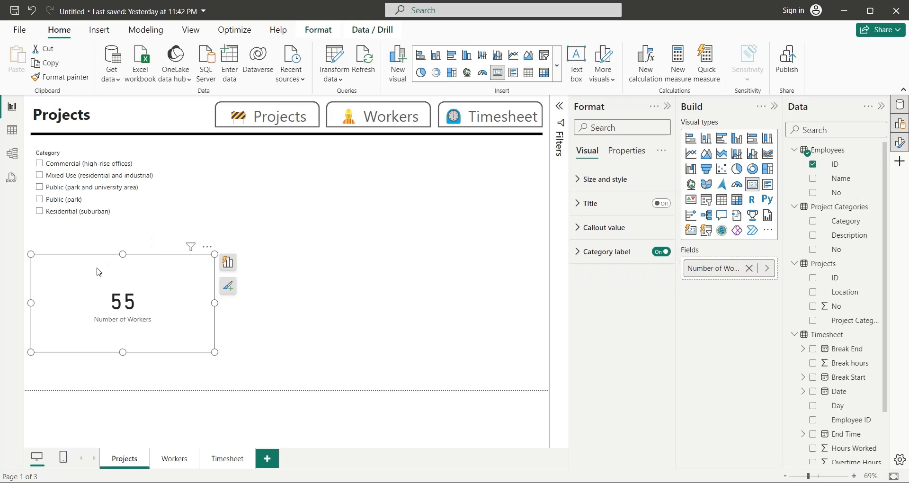
left_click_drag(214, 351, 109, 308)
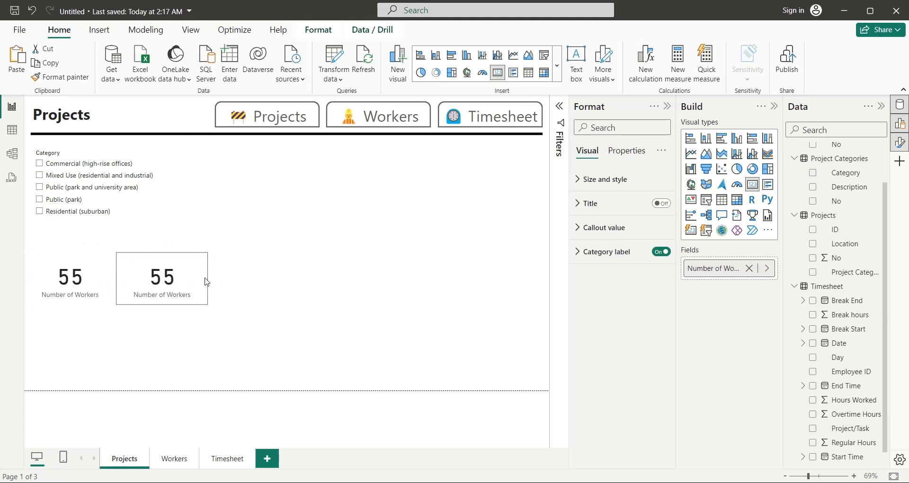
Step: Set the second card to Hours Worked and its duplicate to Regular Hours
left_click(749, 268)
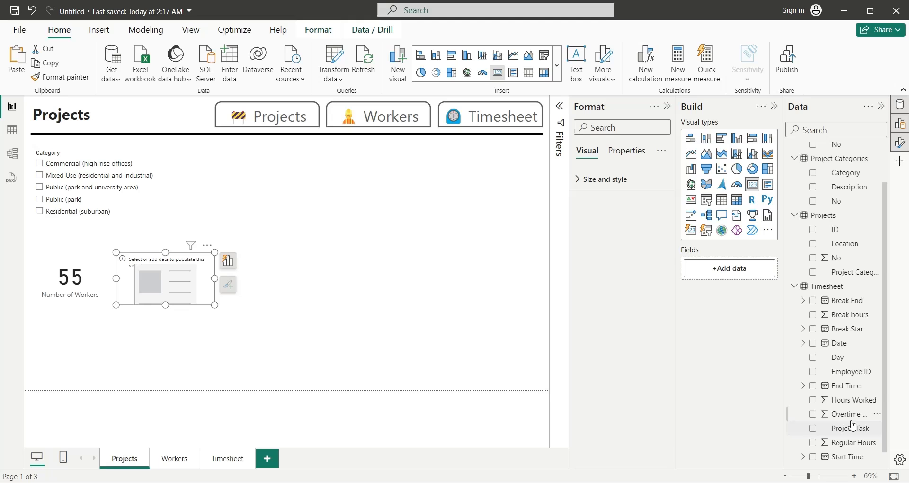
left_click(813, 400)
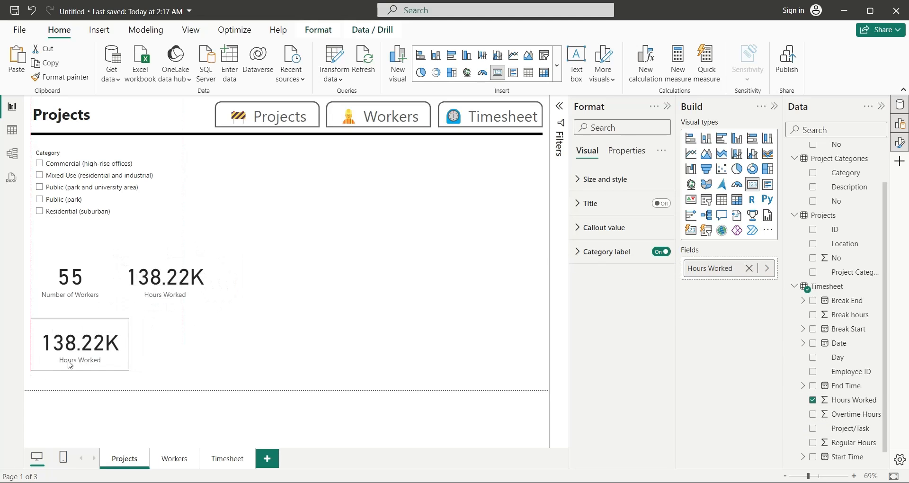
left_click(70, 298)
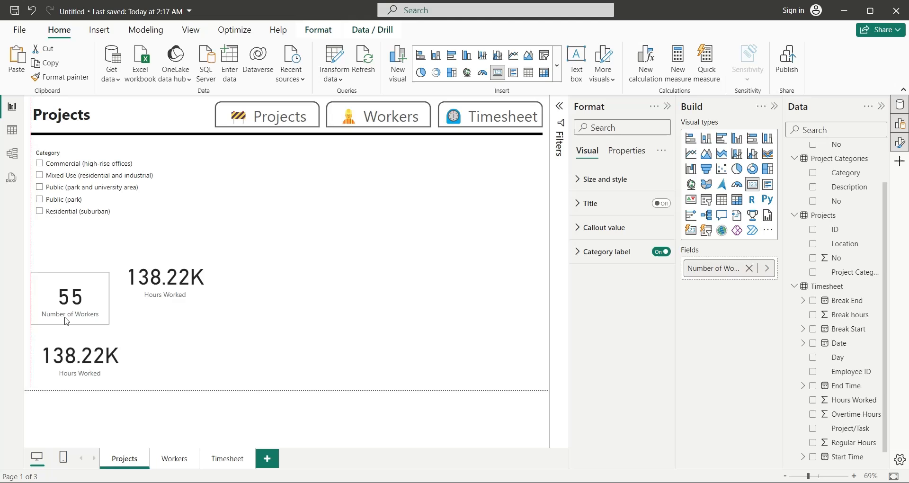
left_click(79, 356)
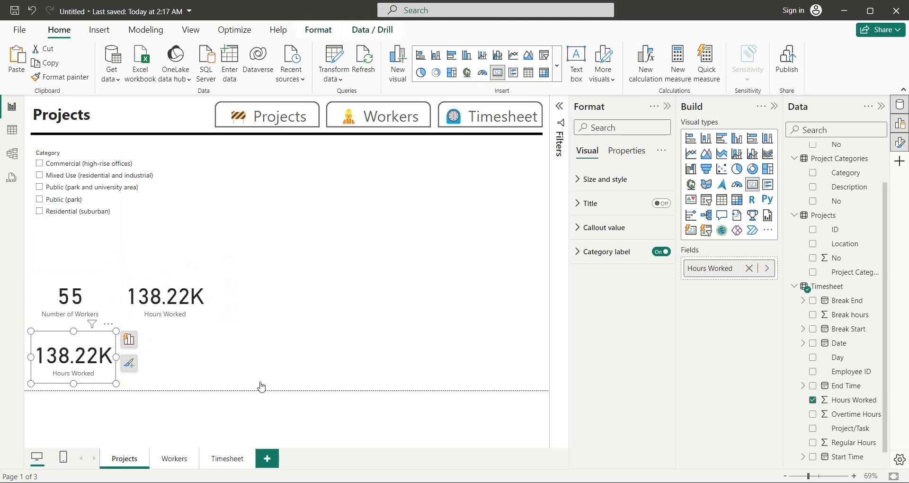
left_click(813, 443)
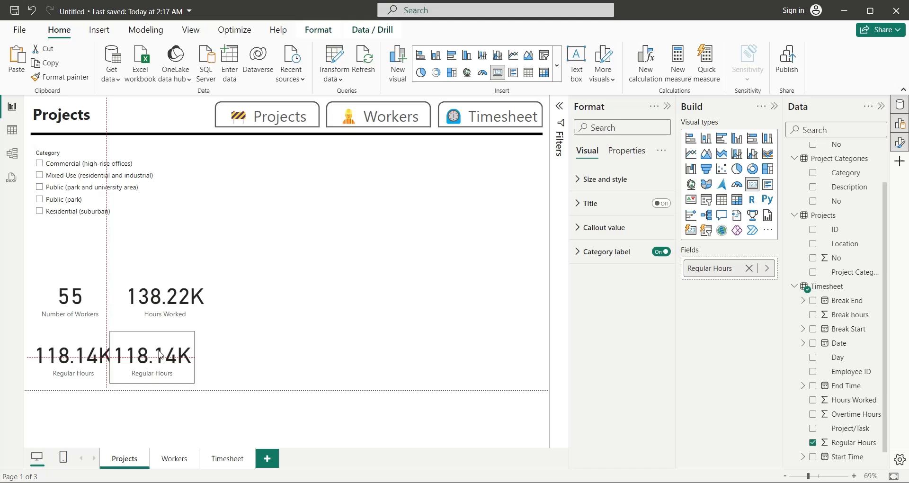
Step: Add an Overtime Hours card and filter the cards to Residential projects
left_click(154, 356)
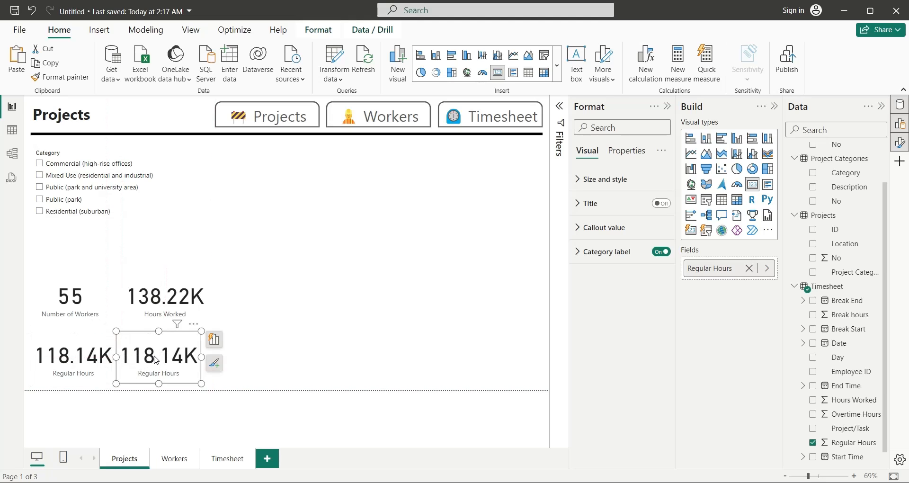
left_click(748, 268)
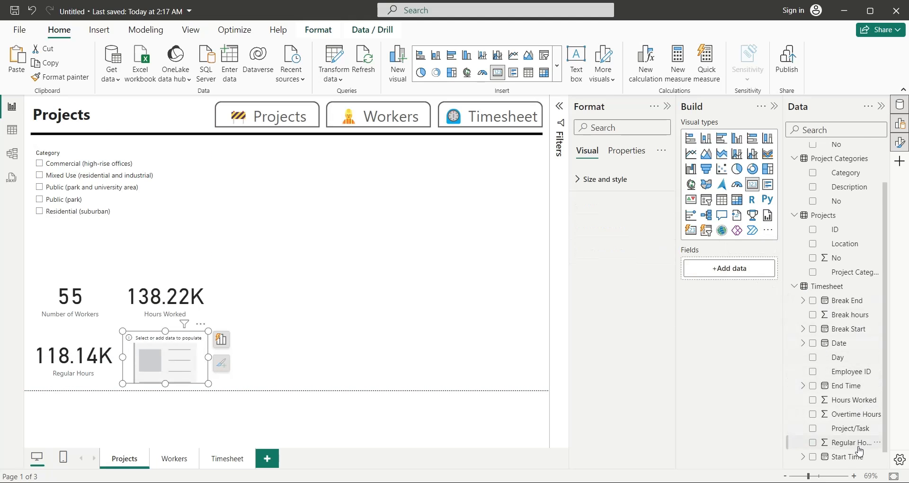
left_click(813, 401)
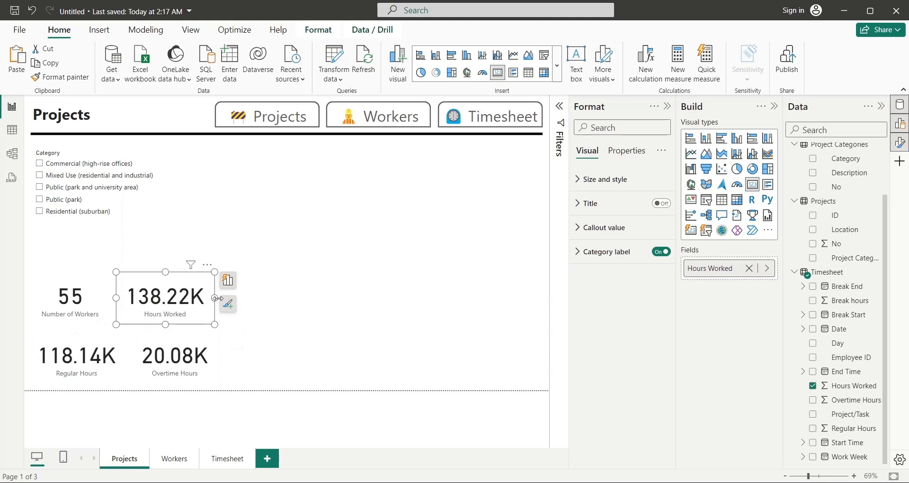
left_click(55, 211)
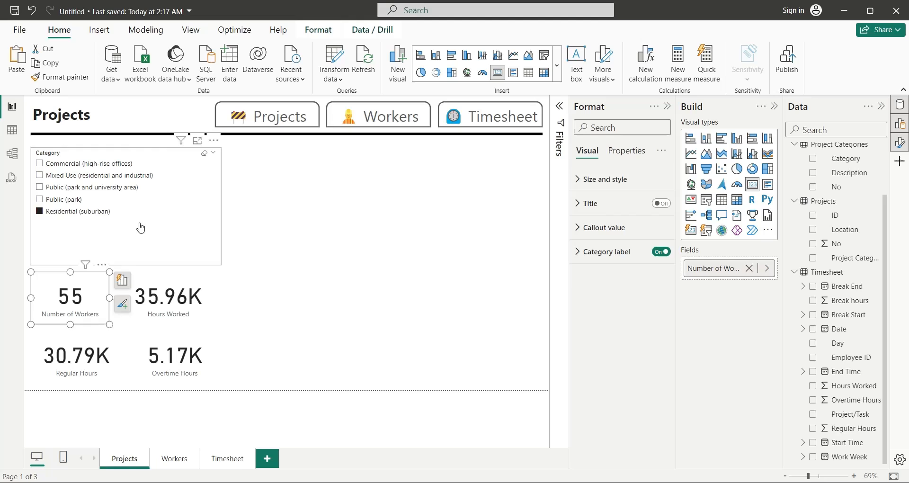
Step: Filter the cards to the Mixed Use category to test the slicer
left_click(509, 277)
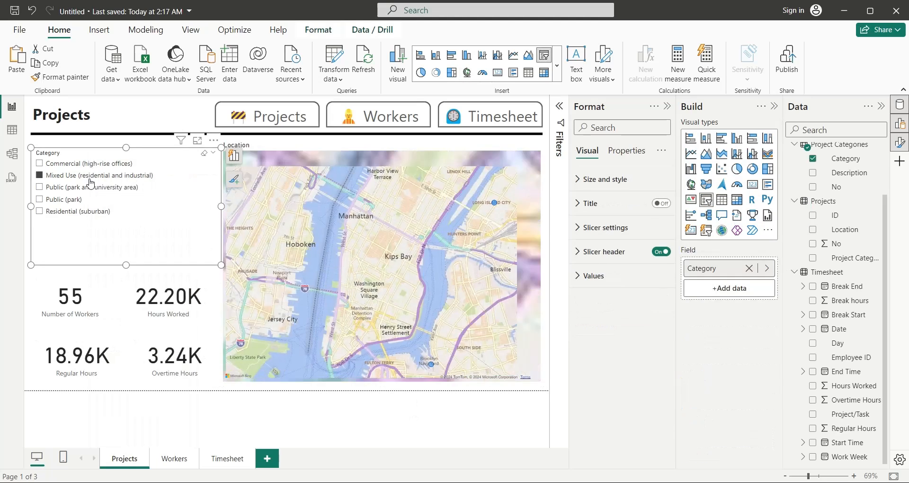
Step: Clear the Mixed Use filter and switch the map style to Grayscale
left_click(39, 175)
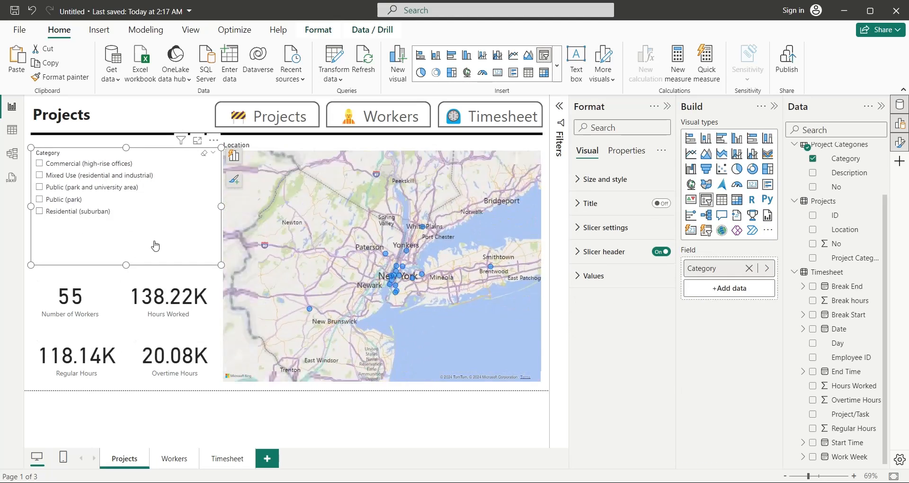
left_click(383, 261)
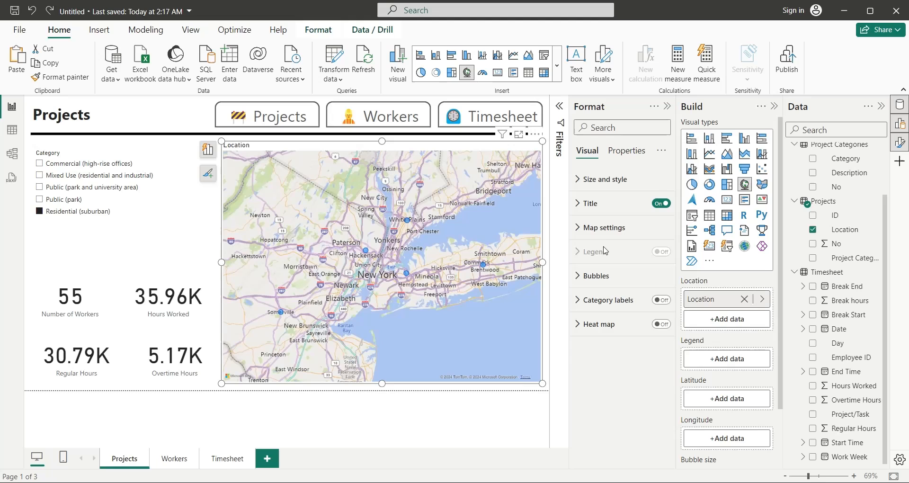
left_click(601, 227)
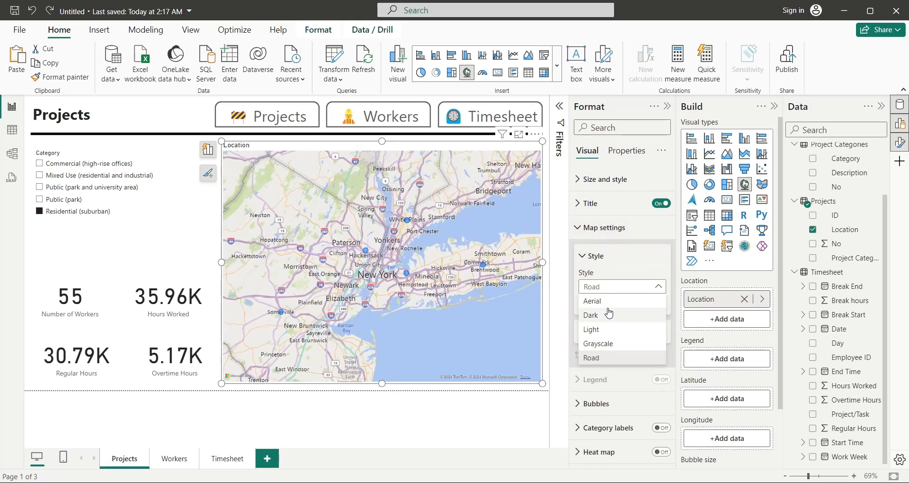
left_click(591, 328)
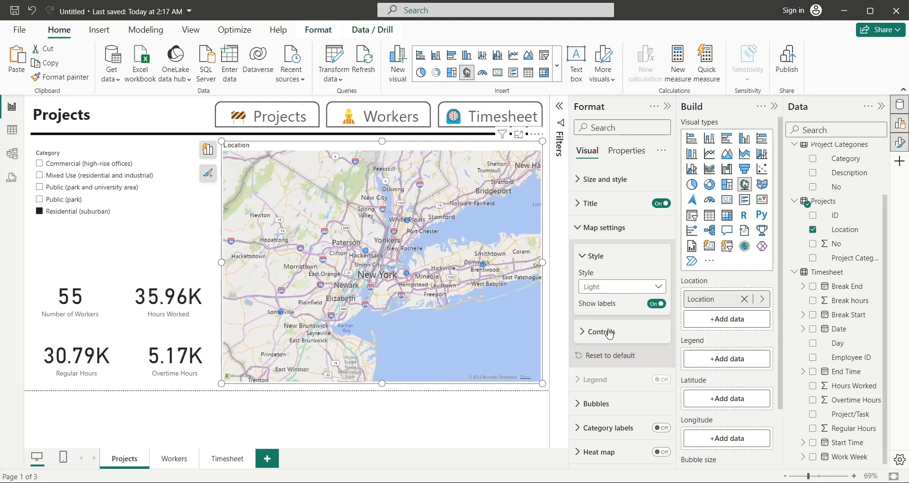
left_click(620, 286)
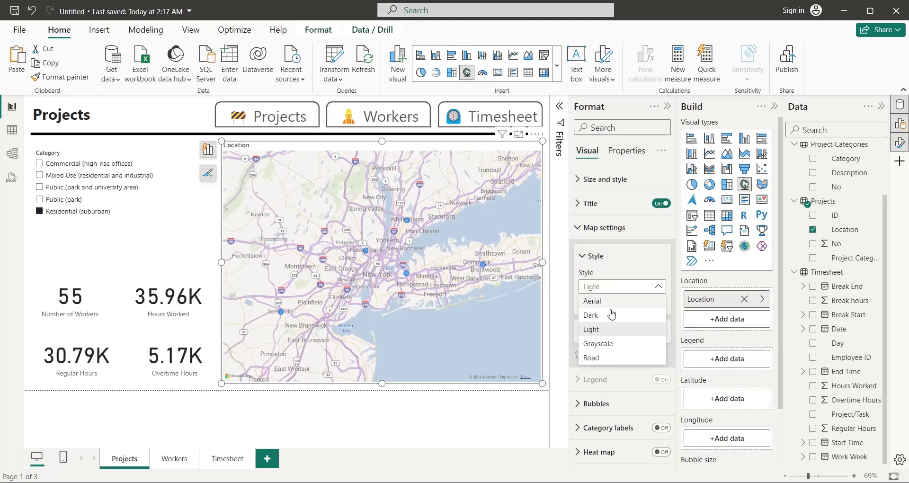
left_click(598, 344)
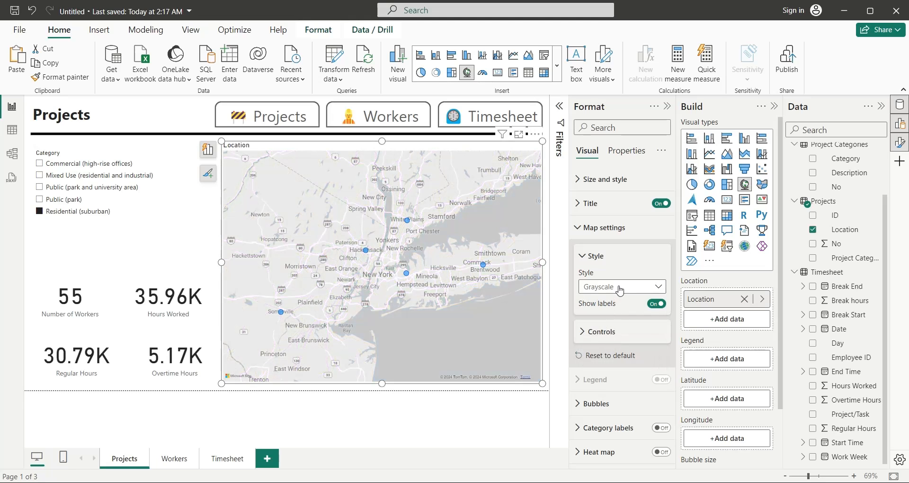
left_click(475, 402)
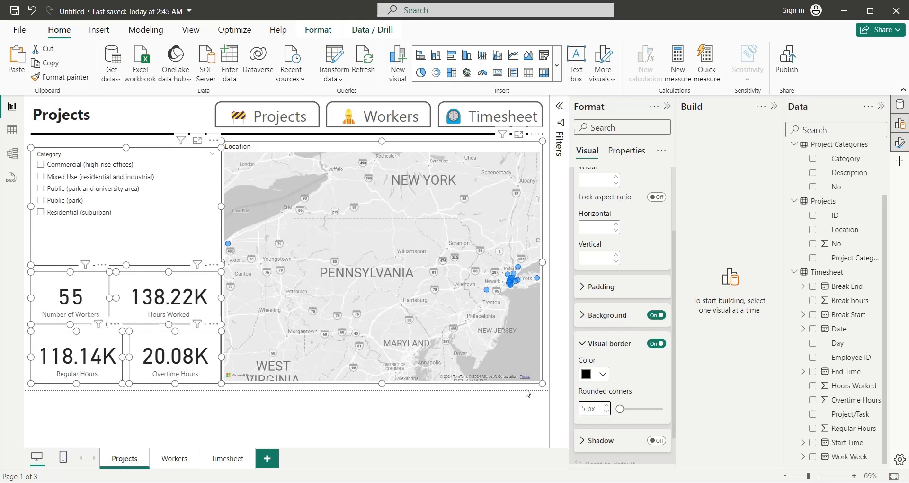
Step: Resize and reposition the slicer, map and Hours Worked card to align the layout
left_click(383, 261)
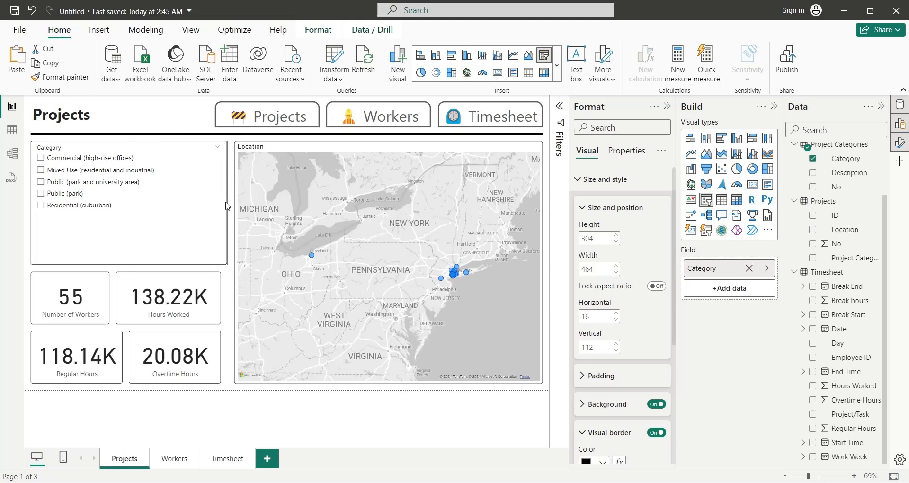
left_click(388, 261)
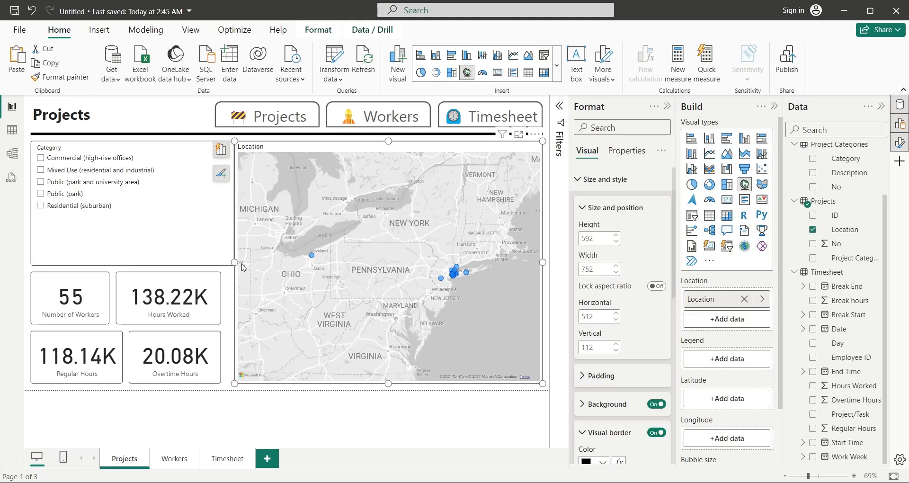
left_click(176, 297)
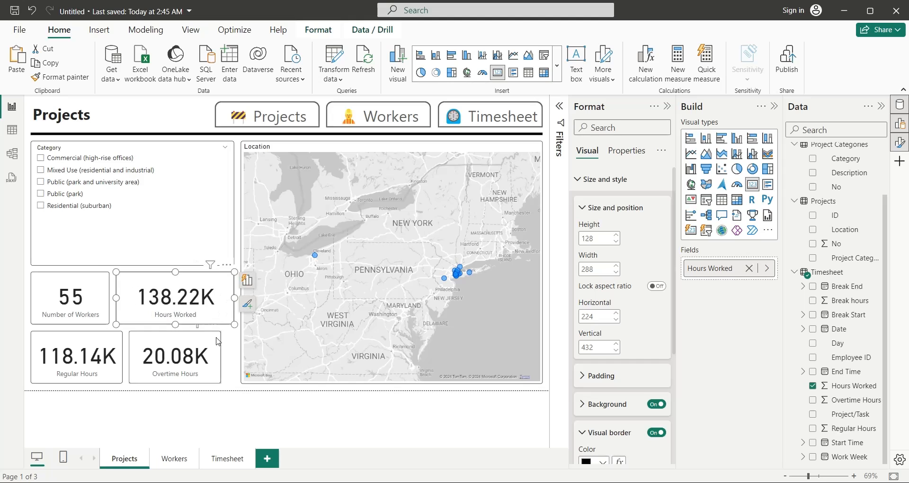
left_click(75, 357)
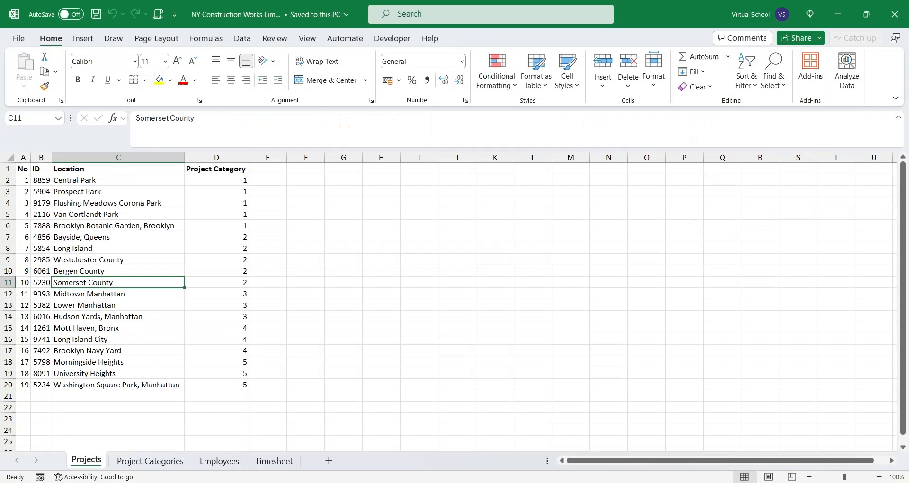
Step: Append ', B' to the University Heights location in the Excel Projects sheet
left_click(118, 372)
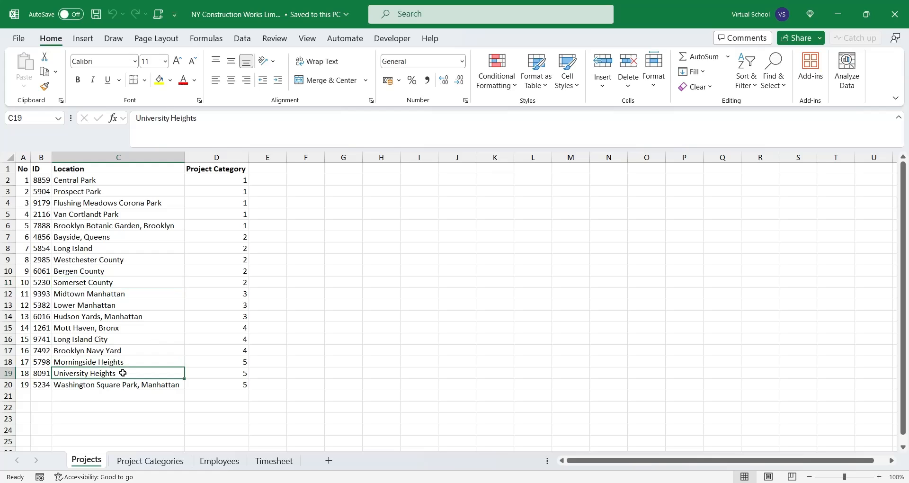
type(", B")
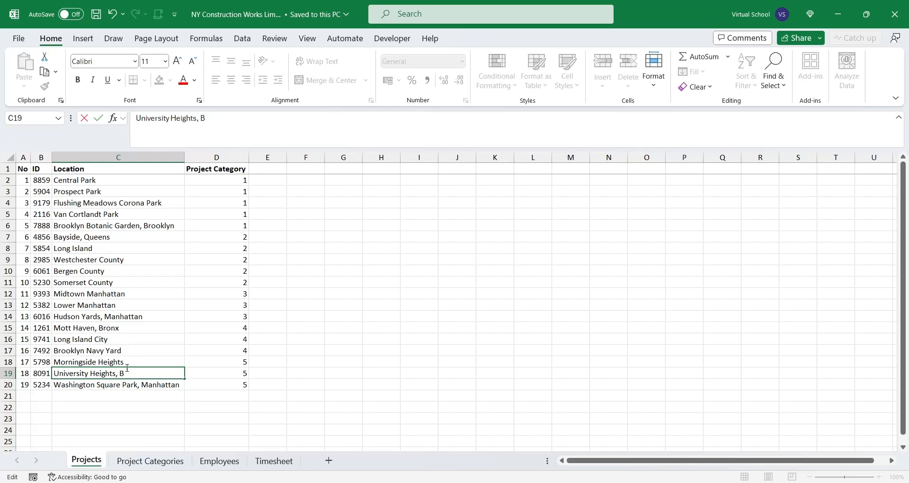
key("Return")
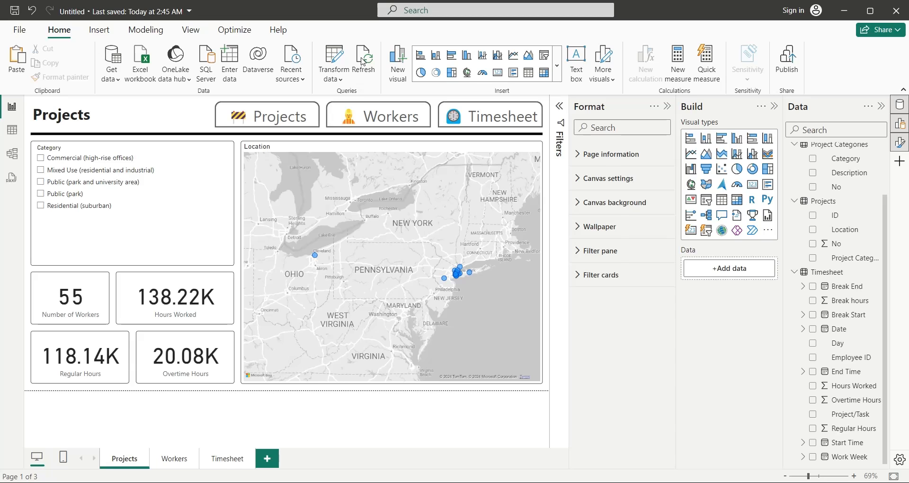
Step: Refresh the report data from the updated Excel workbook
left_click(364, 61)
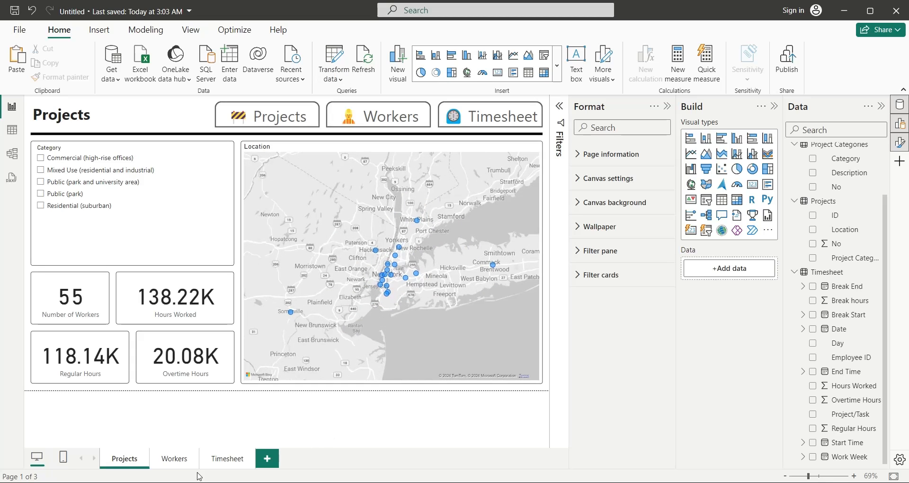
Step: Add an employee Name slicer to the Workers page and set it to Dropdown style
left_click(174, 459)
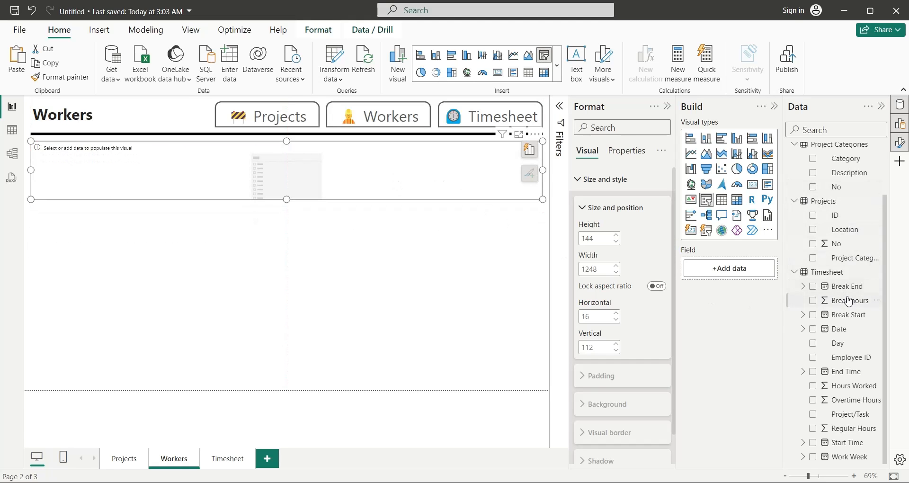
left_click(813, 178)
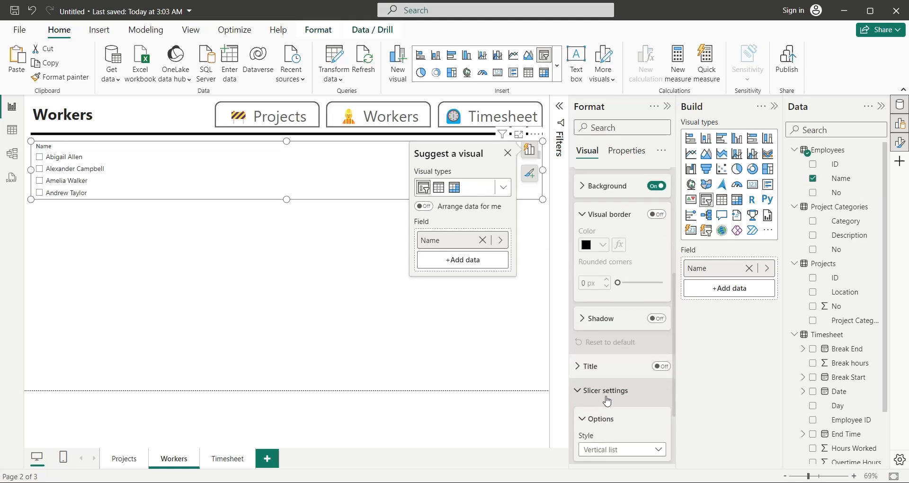
left_click(620, 450)
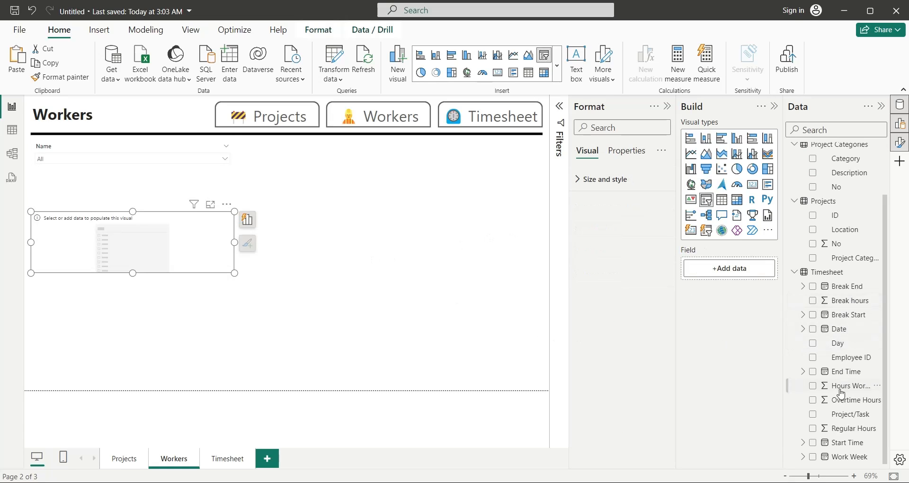
mouse_move(141, 233)
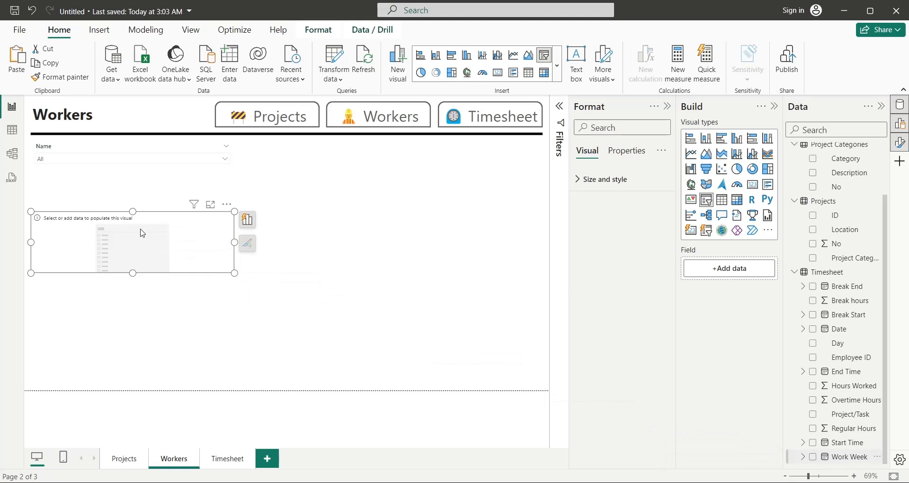
Step: Add a Work Week slicer and change its style from Between to List
left_click(813, 456)
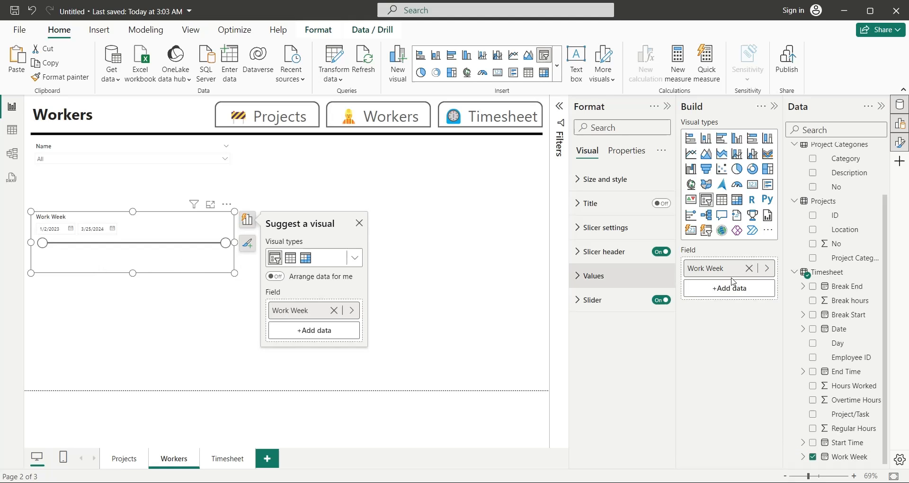
left_click(605, 227)
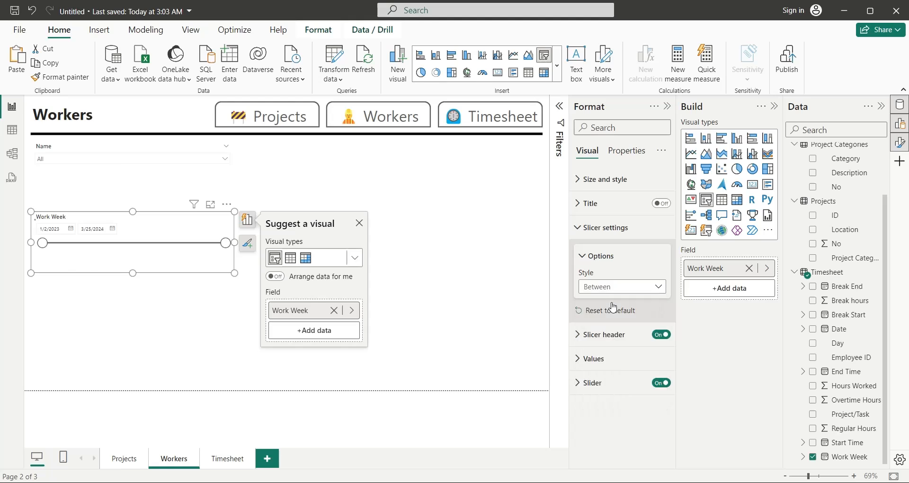
left_click(621, 286)
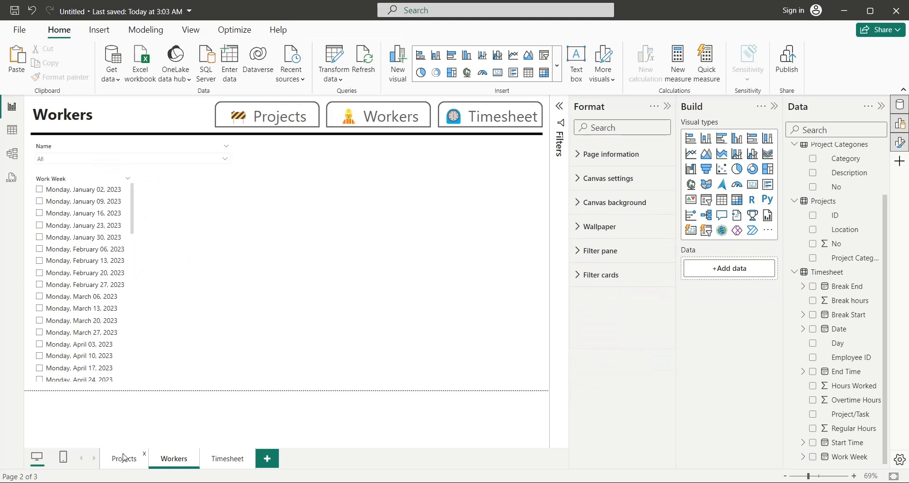
Step: Copy the four Projects KPI cards to Workers and switch the last to Break hours
left_click(124, 458)
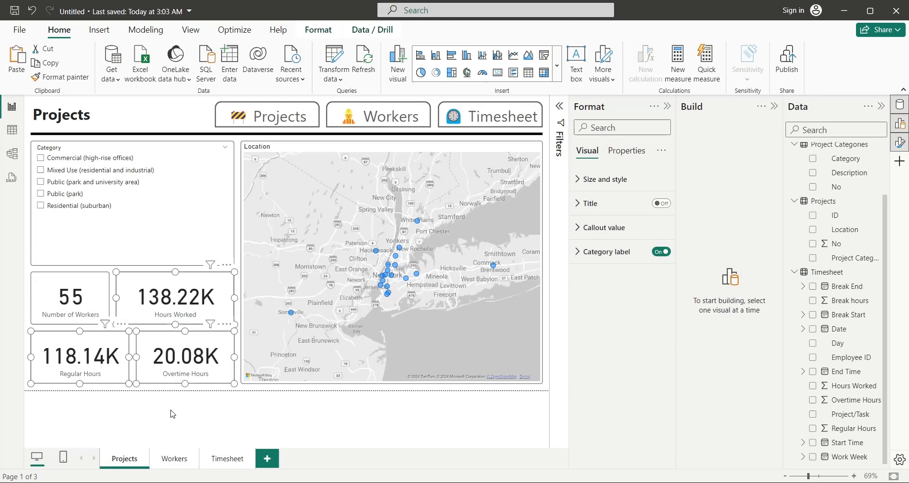
left_click(173, 459)
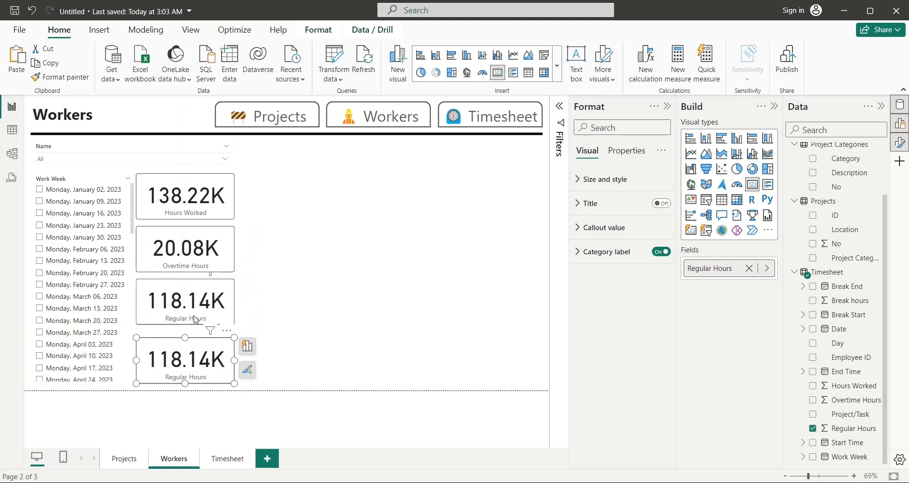
left_click(185, 199)
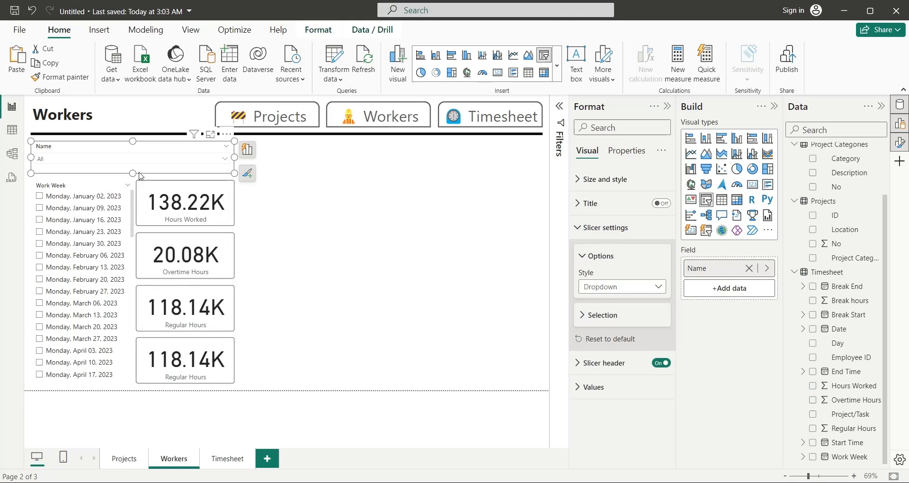
left_click(184, 360)
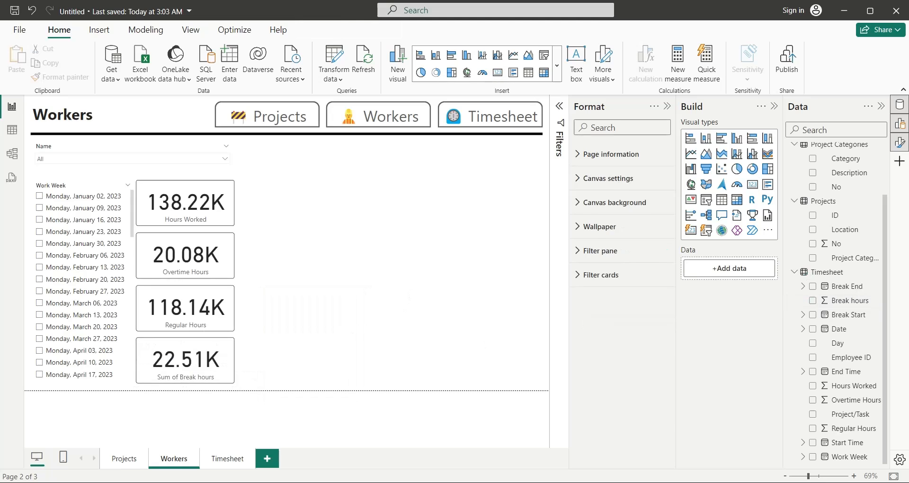
Step: Insert a map of Projects Location on the Workers page and change its base style
left_click(689, 184)
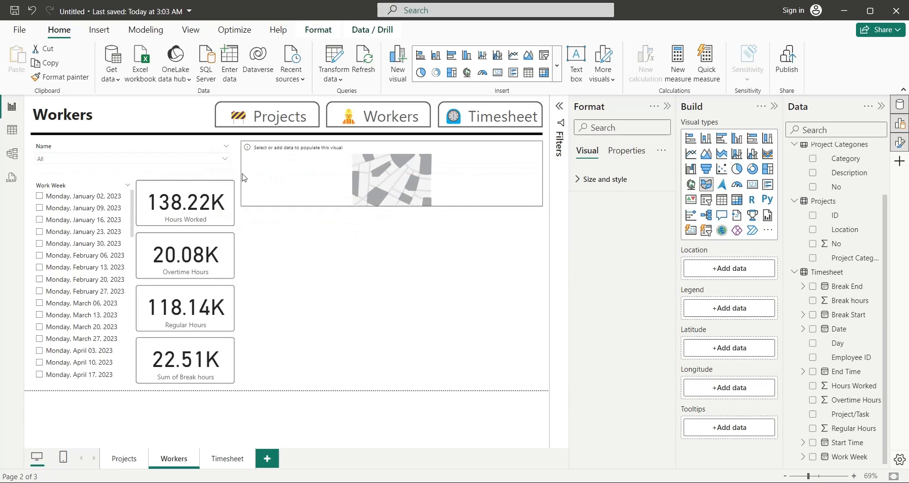
left_click(390, 174)
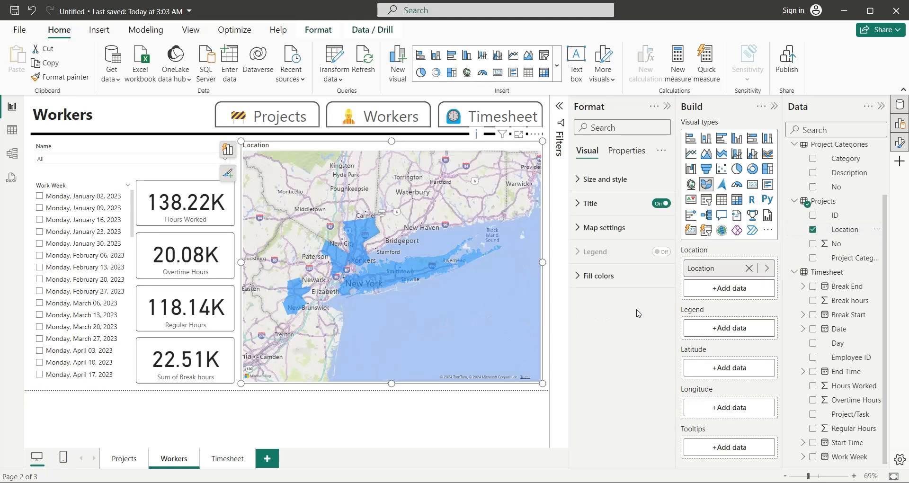
left_click(604, 228)
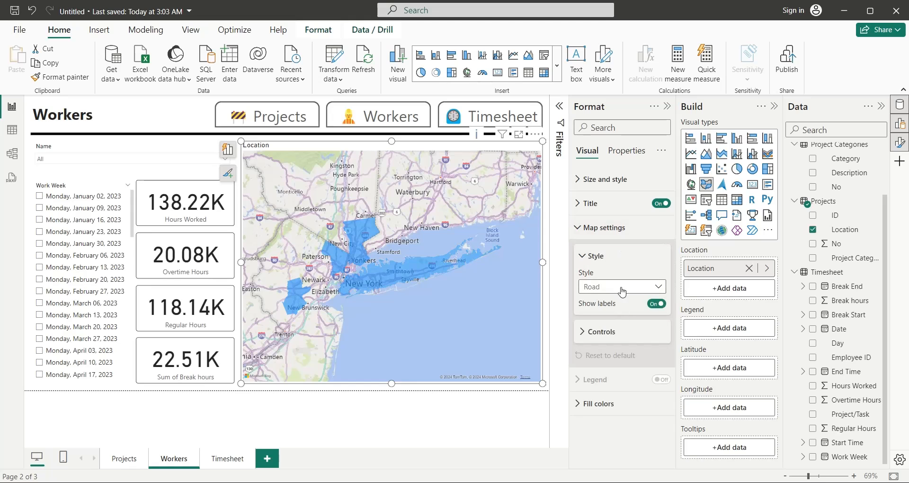
left_click(621, 286)
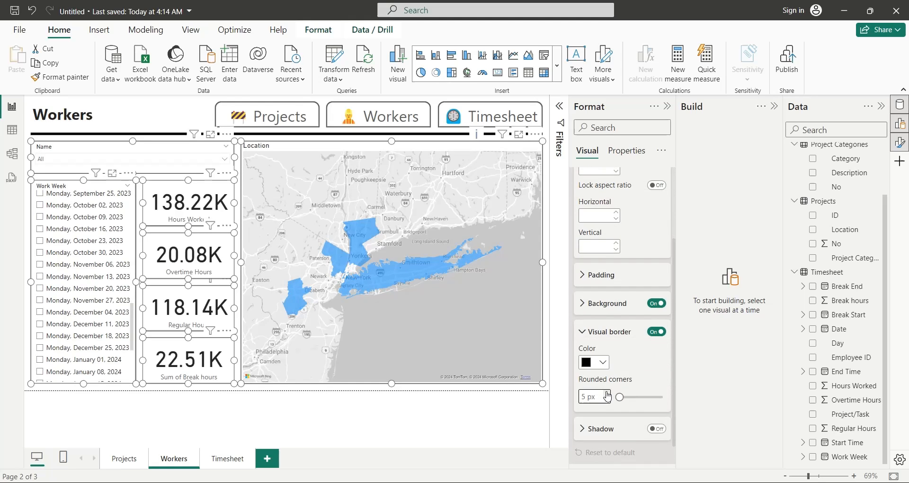
Step: Round the Workers visuals' black borders and filter the page to the week of February 26, 2024
left_click(310, 418)
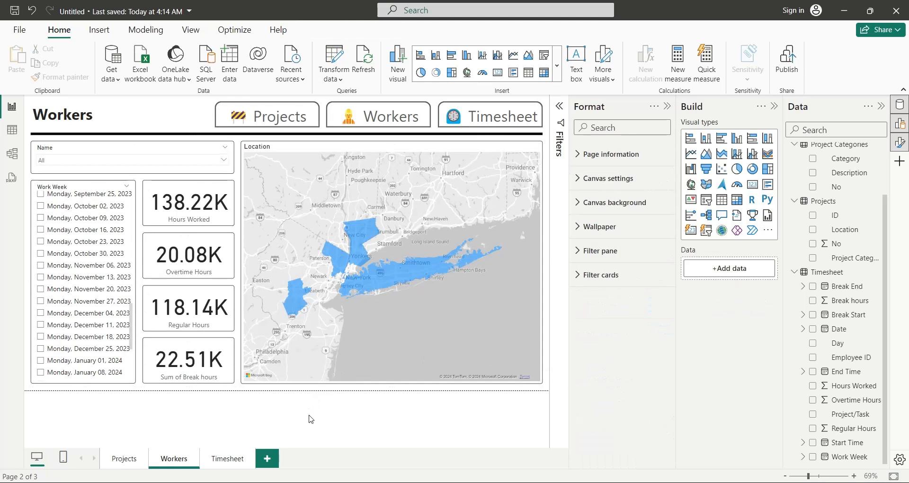
left_click(81, 290)
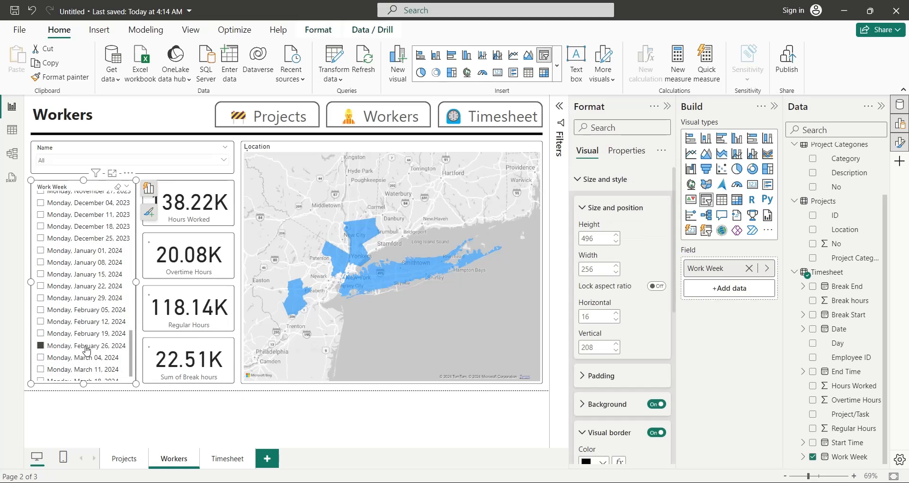
left_click(230, 147)
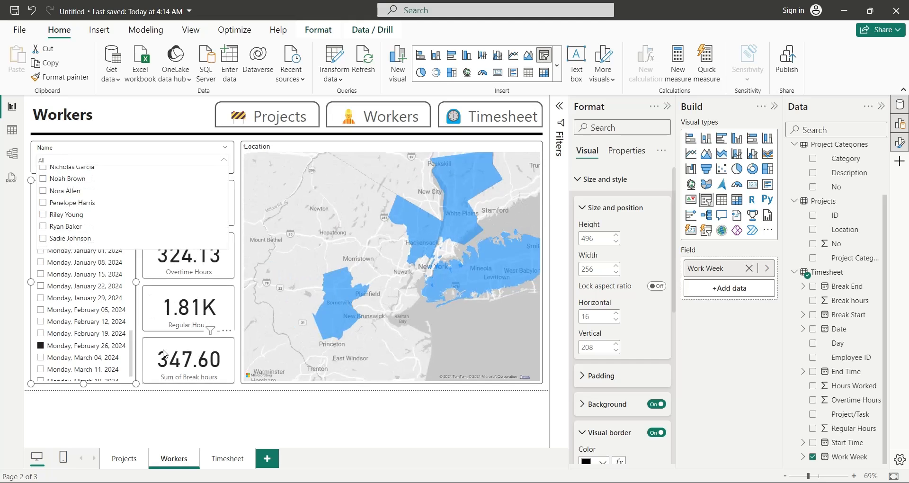
Step: Add a Timesheet slicer of Date Year and Quarter, with years expanded into quarters
left_click(228, 459)
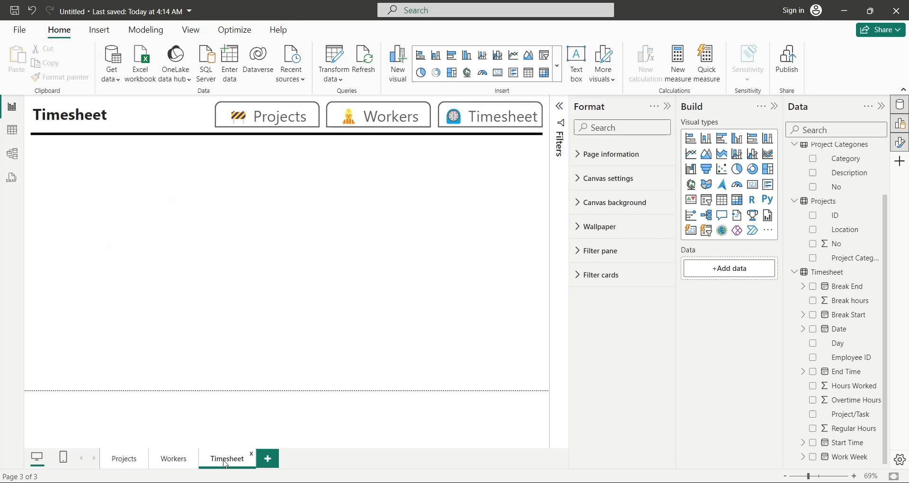
mouse_move(585, 322)
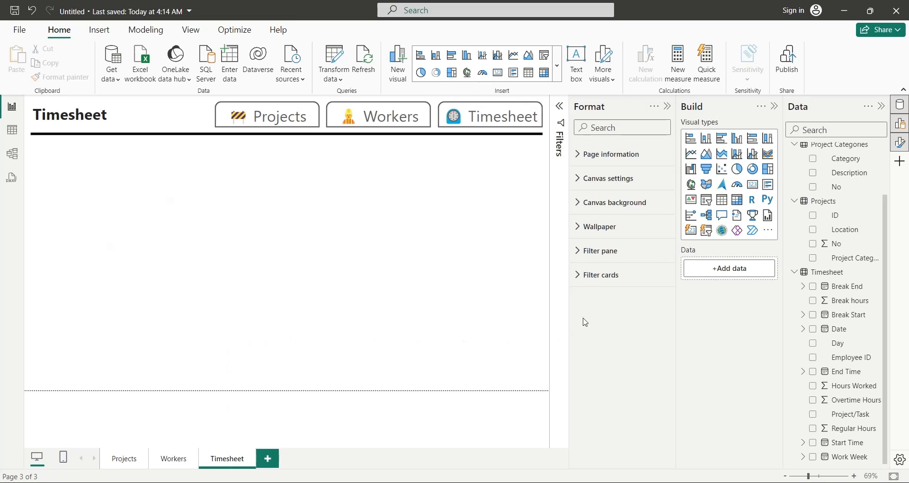
left_click(544, 55)
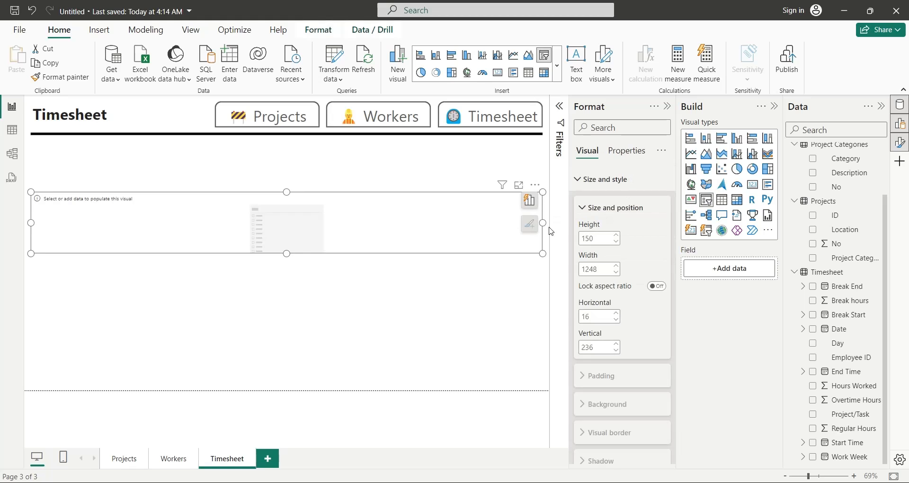
left_click(803, 329)
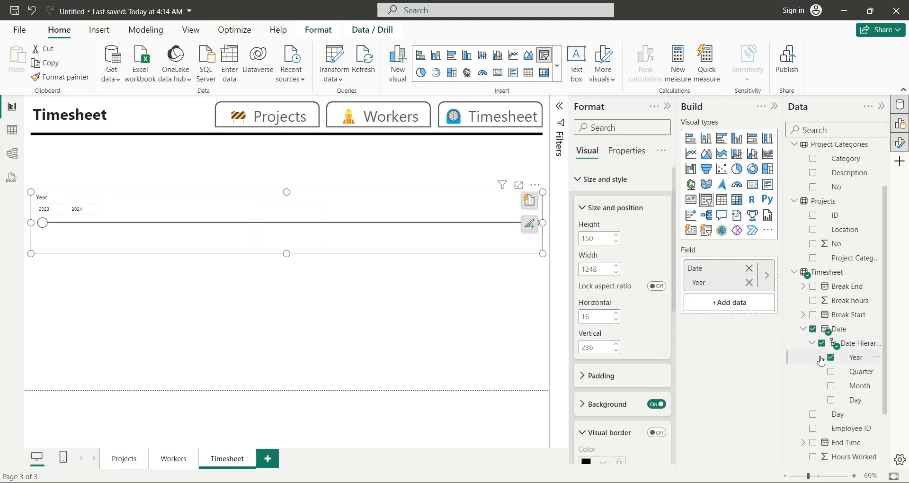
left_click(831, 372)
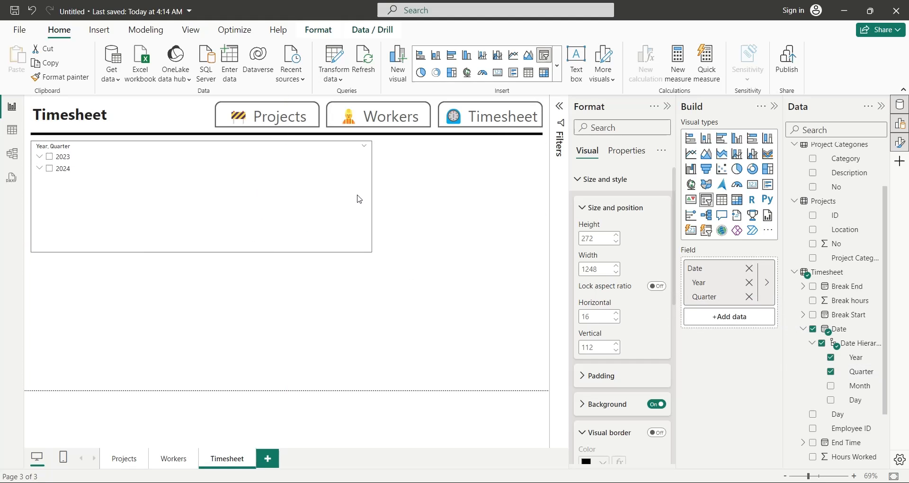
left_click(192, 257)
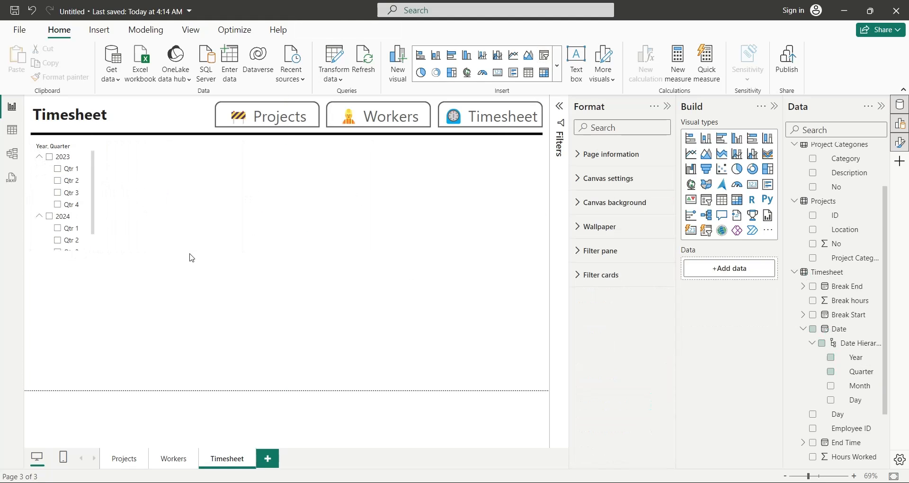
Step: Build a combo chart: Regular Hours as columns, Overtime Hours and Break hours as lines
scroll("down", 3)
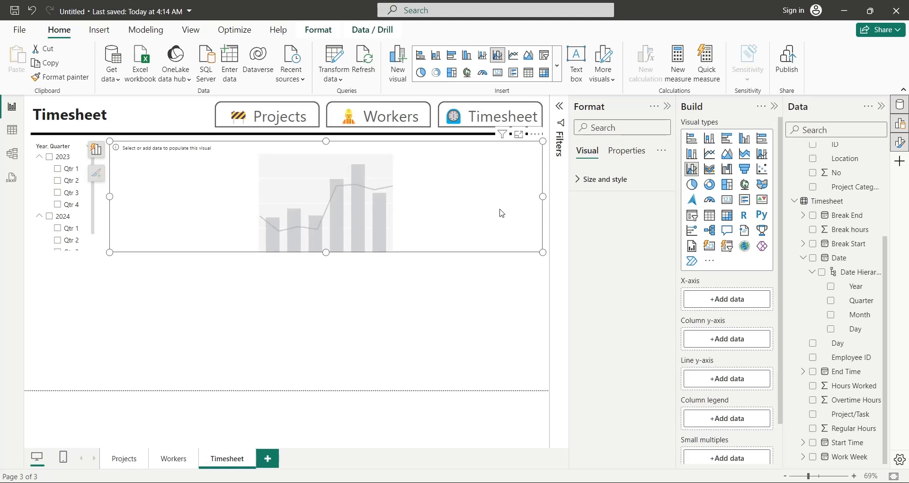
left_click(813, 428)
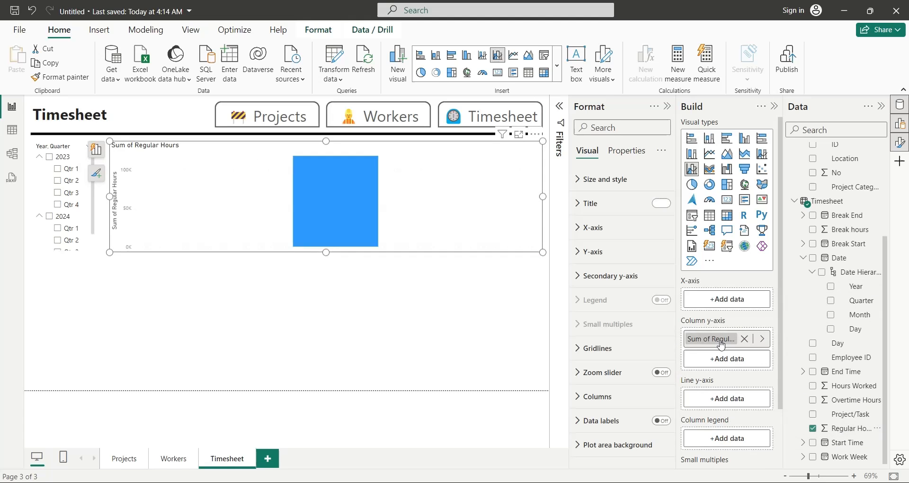
left_click(660, 204)
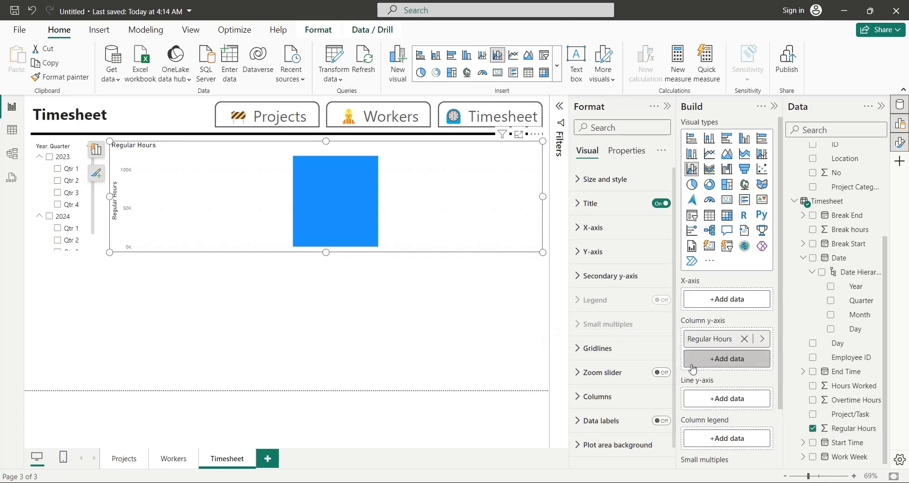
left_click(813, 401)
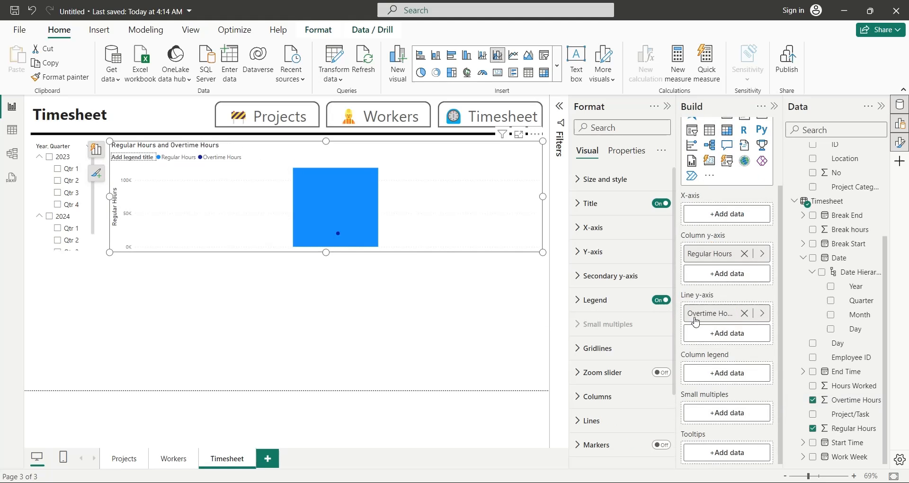
left_click(847, 230)
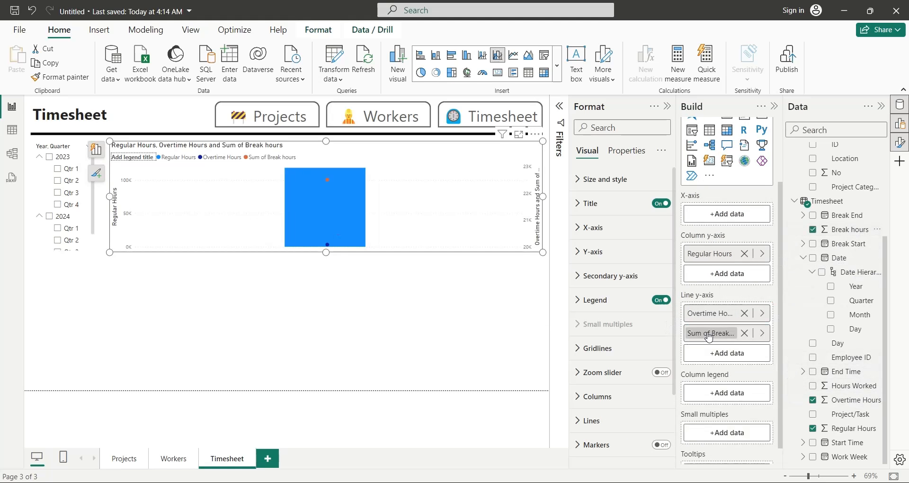
left_click(273, 268)
type("Week # =")
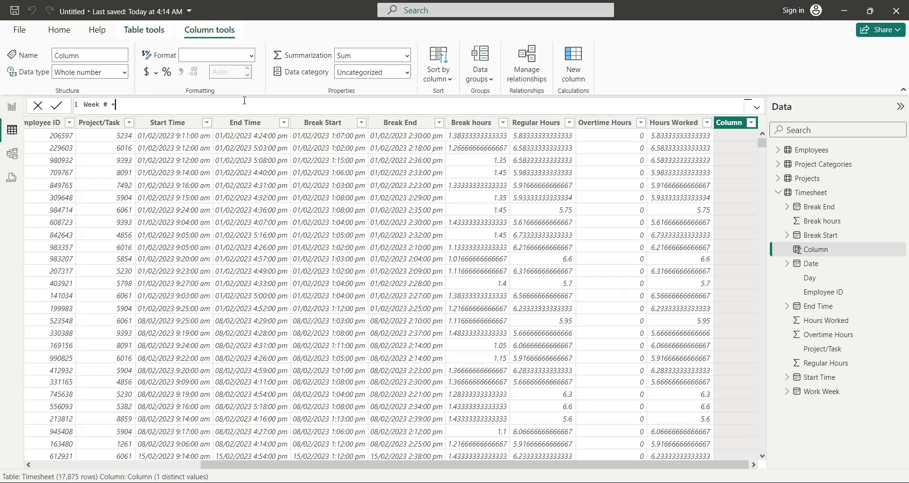
Step: Create Week # = WEEKNUM(Timesheet[Work Week]) as a whole-number column, then return to Report view
type("week")
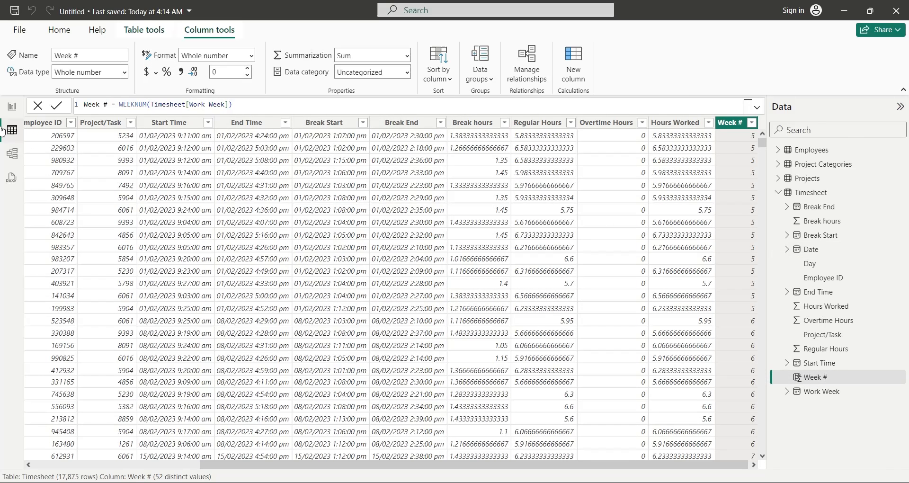
left_click(10, 130)
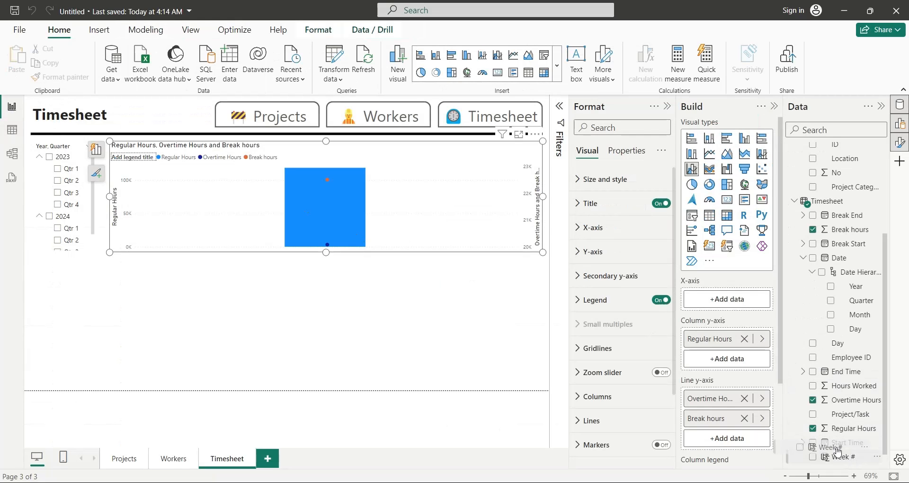
Step: Plot the combo chart by Week # and filter the page to Qtr 1
left_click(812, 457)
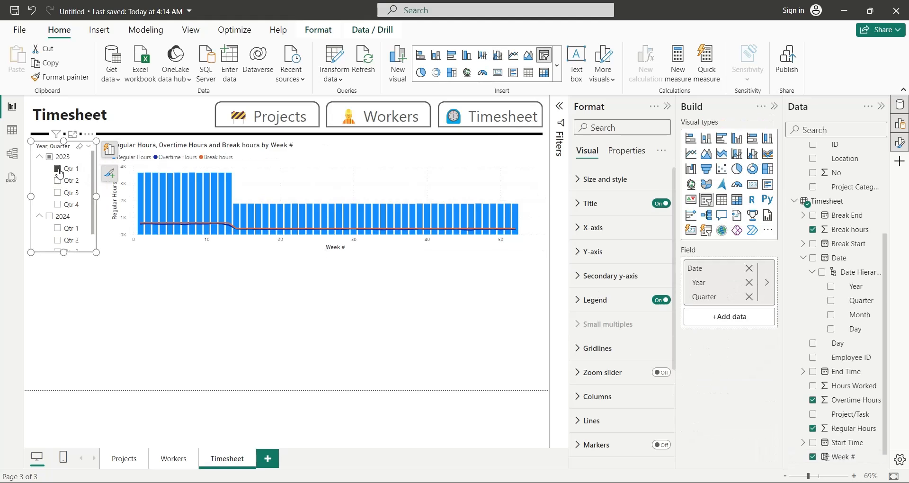
left_click(58, 180)
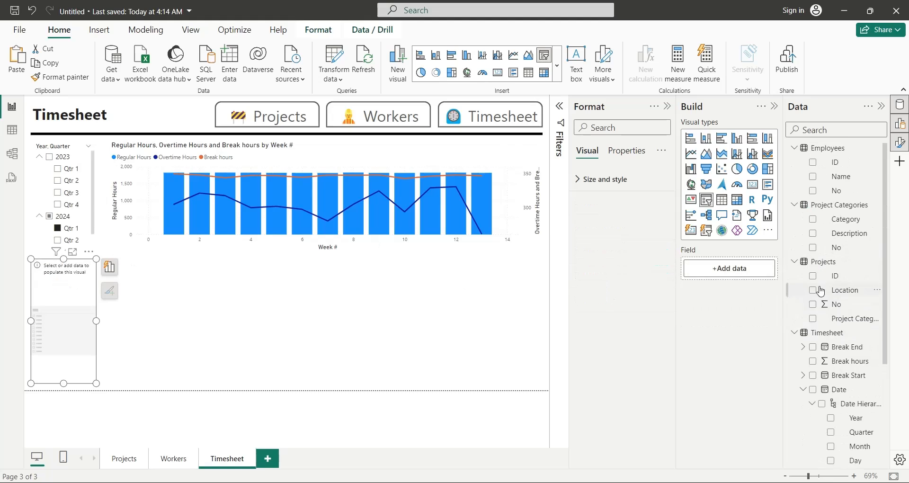
Step: Fill the new slicer with employee Name and add an Hours Worked donut by Location
left_click(813, 178)
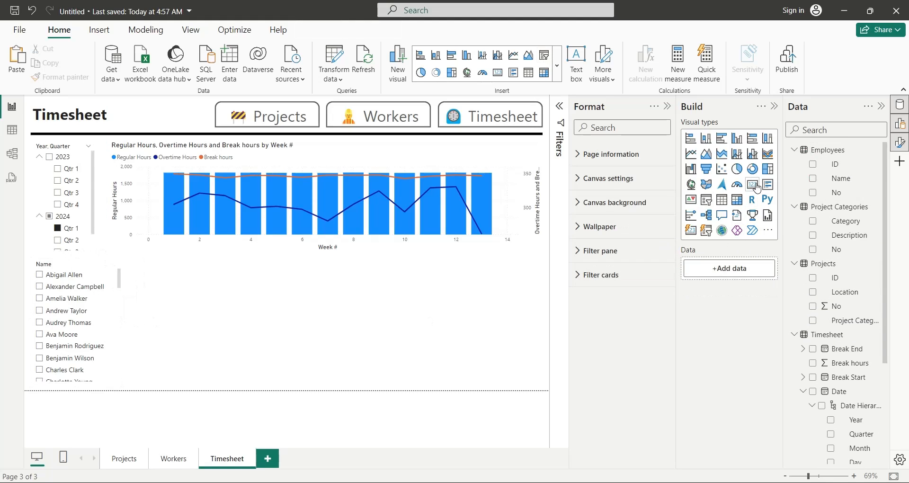
left_click(752, 169)
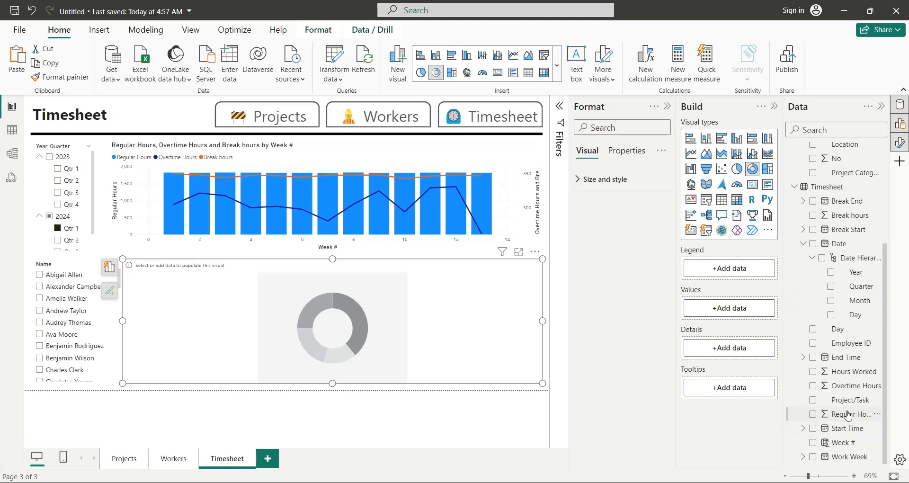
left_click(813, 371)
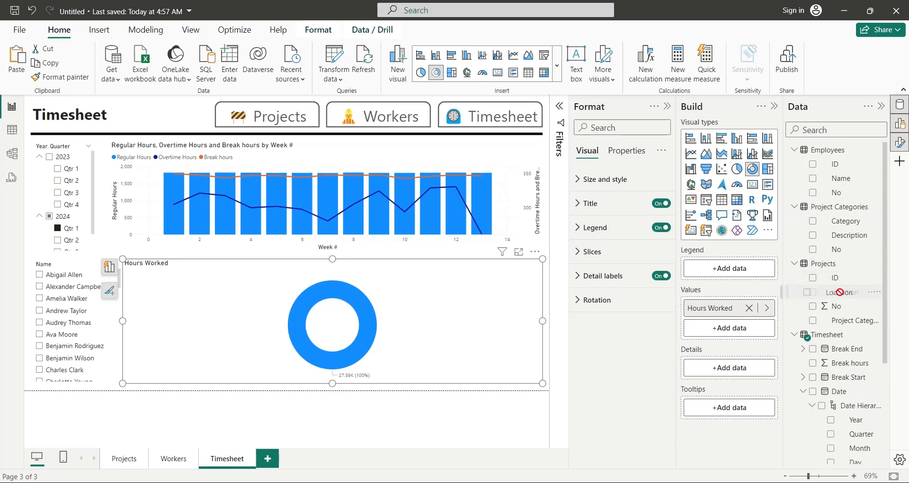
left_click(813, 292)
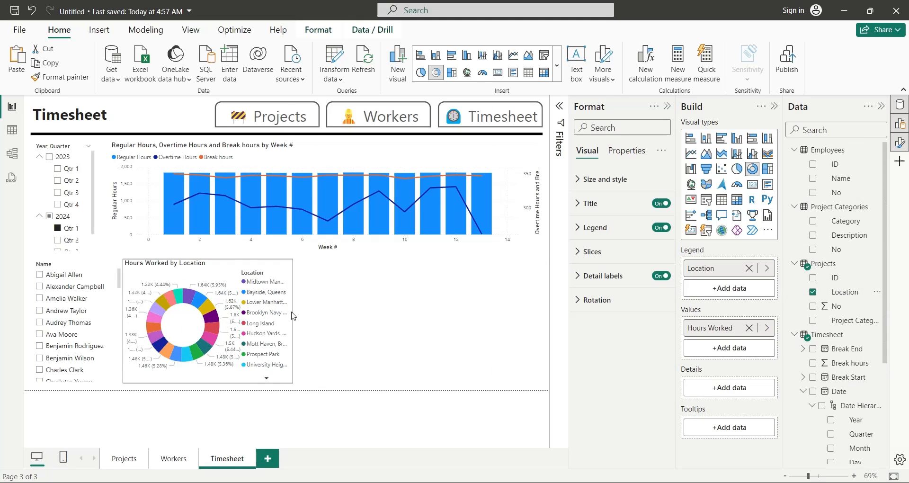
Step: Add a second Hours Worked donut broken down by Category, then go to Workers
left_click(180, 325)
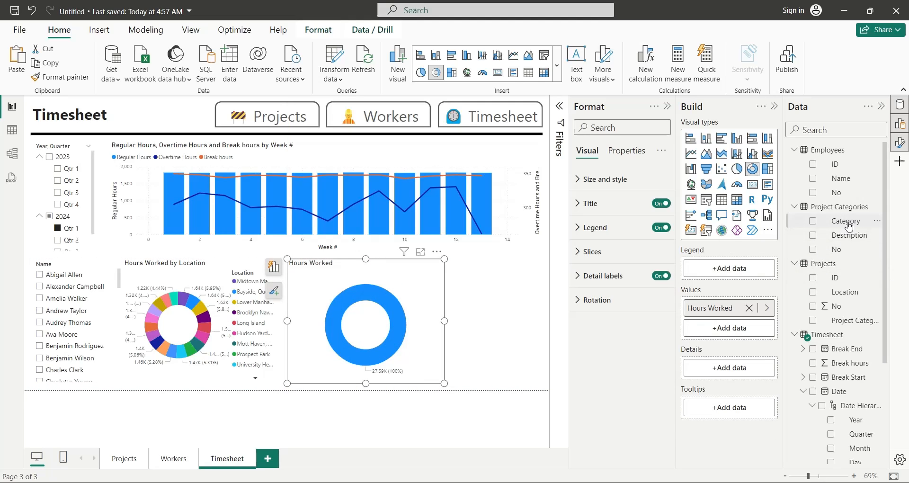
left_click(813, 221)
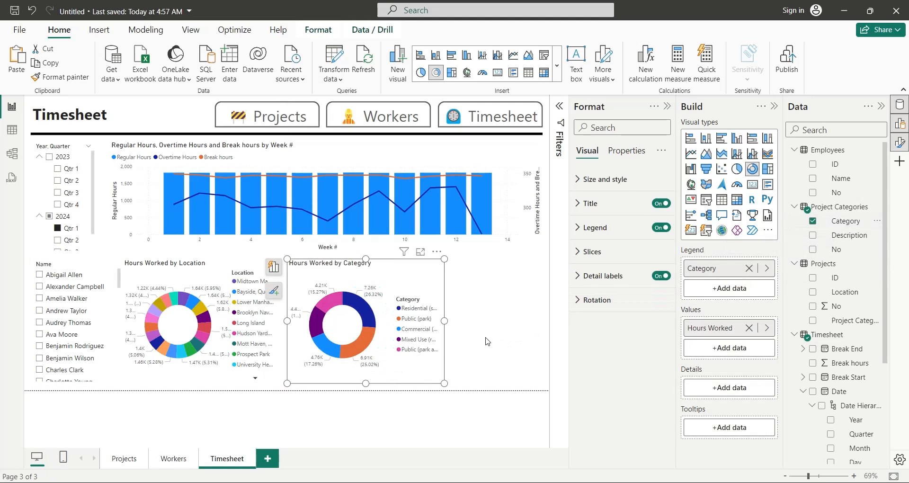
left_click(173, 459)
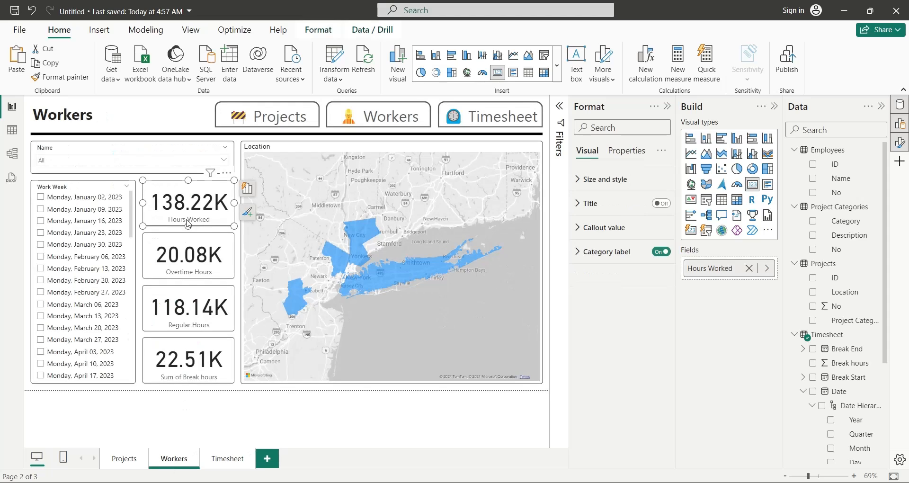
Step: Paste Hours Worked and Overtime Hours cards, add 5px rounded borders to all visuals, resize the combo chart
left_click(227, 459)
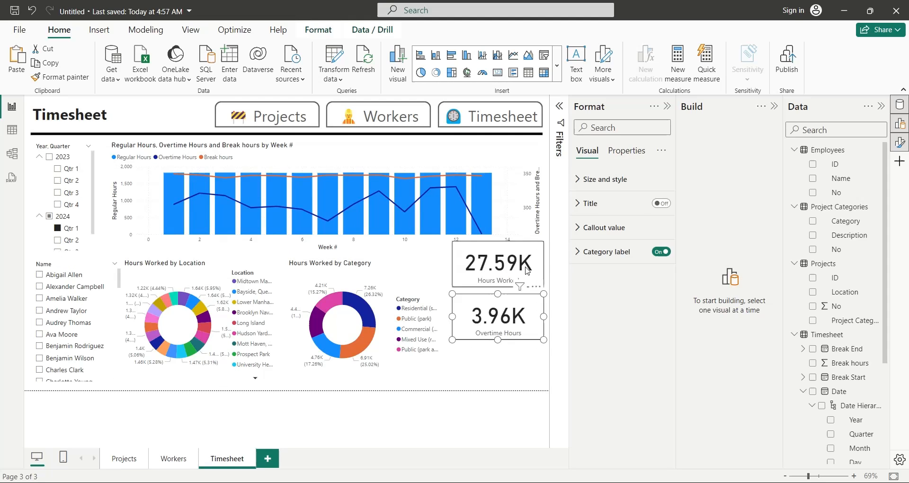
left_click(496, 357)
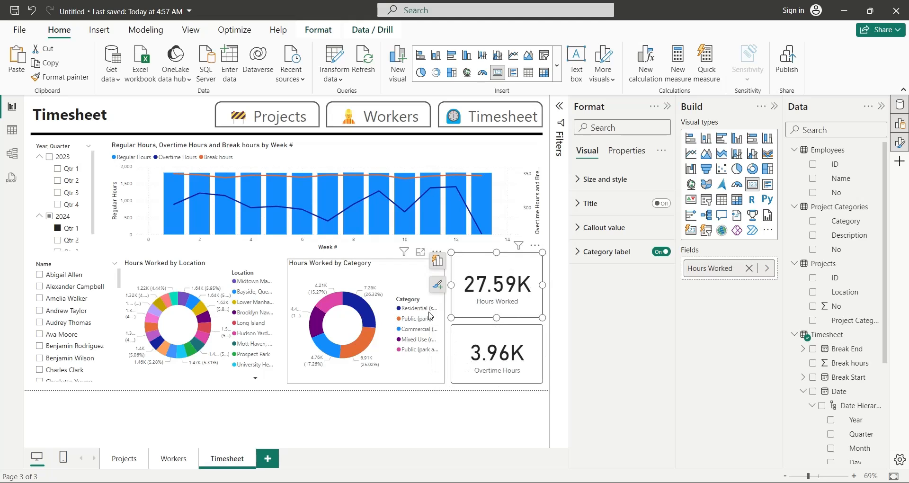
left_click(186, 168)
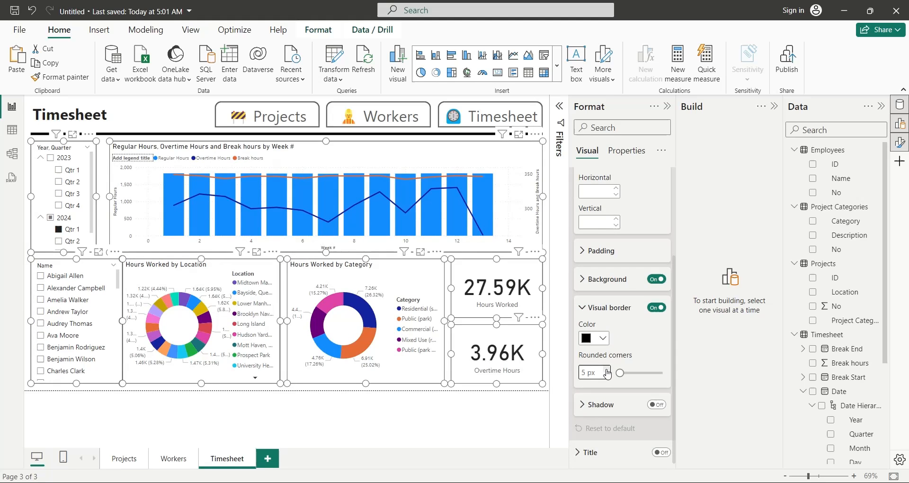
left_click(177, 322)
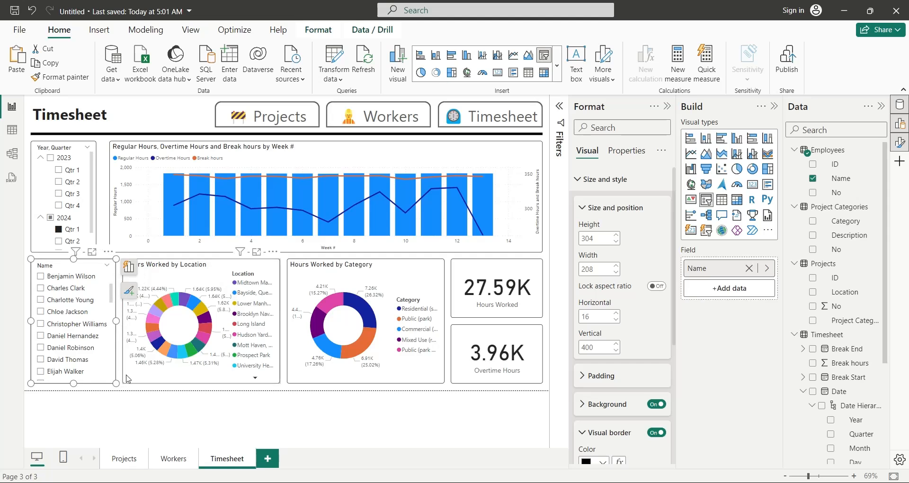
left_click(319, 203)
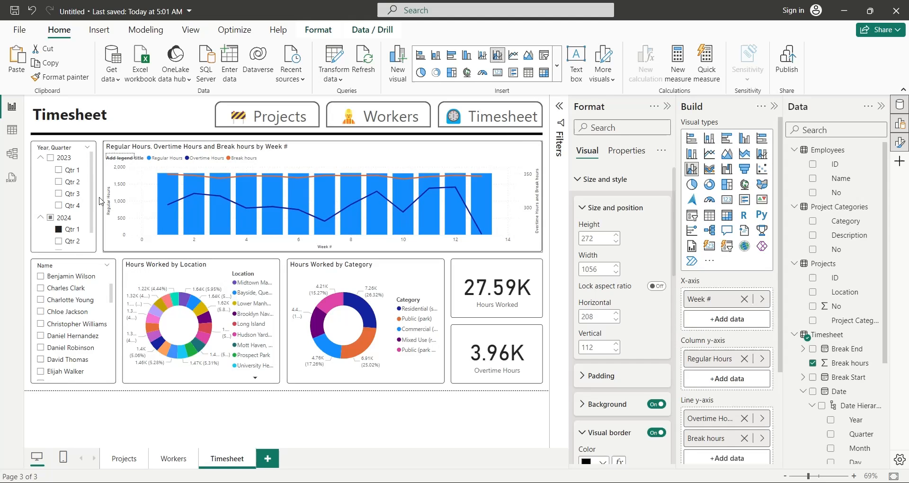
left_click(496, 426)
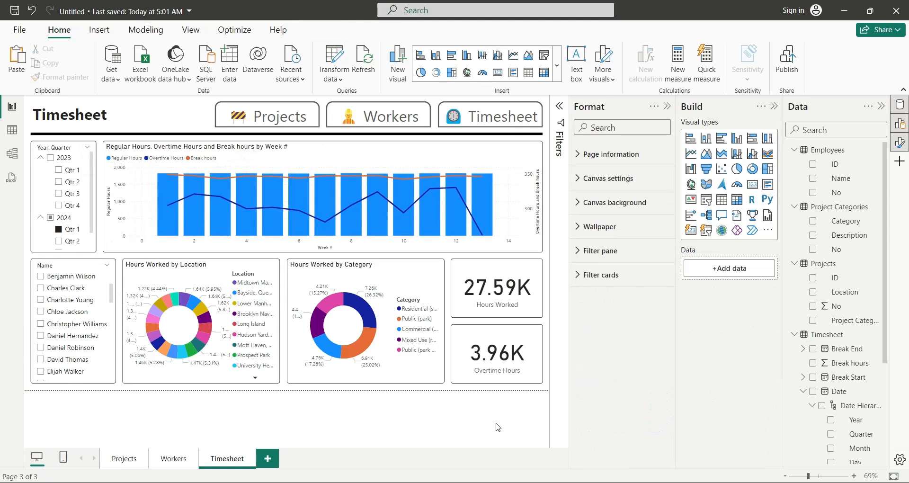
Step: Give the Workers header button a page-navigation action targeting the Workers page
left_click(378, 116)
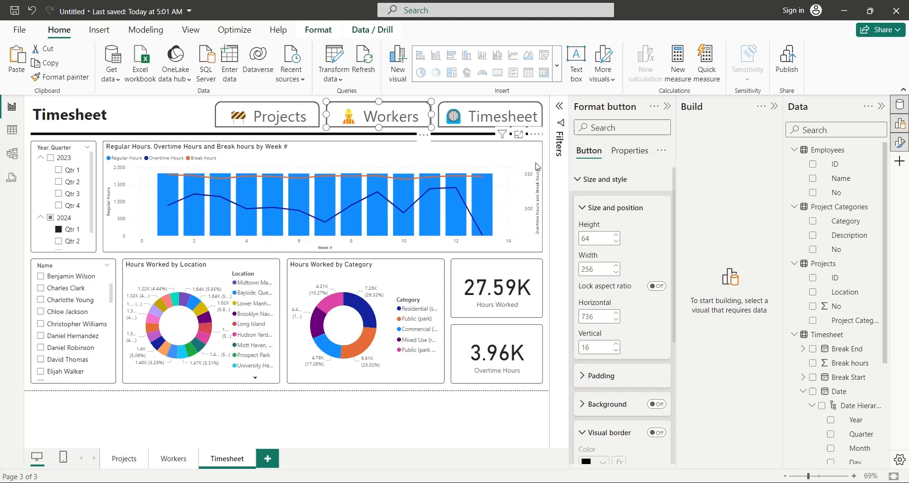
left_click(605, 179)
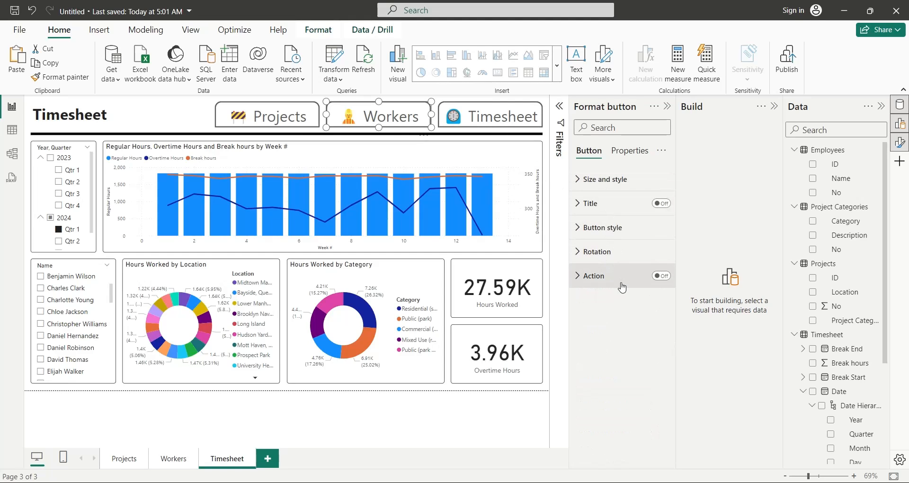
left_click(661, 276)
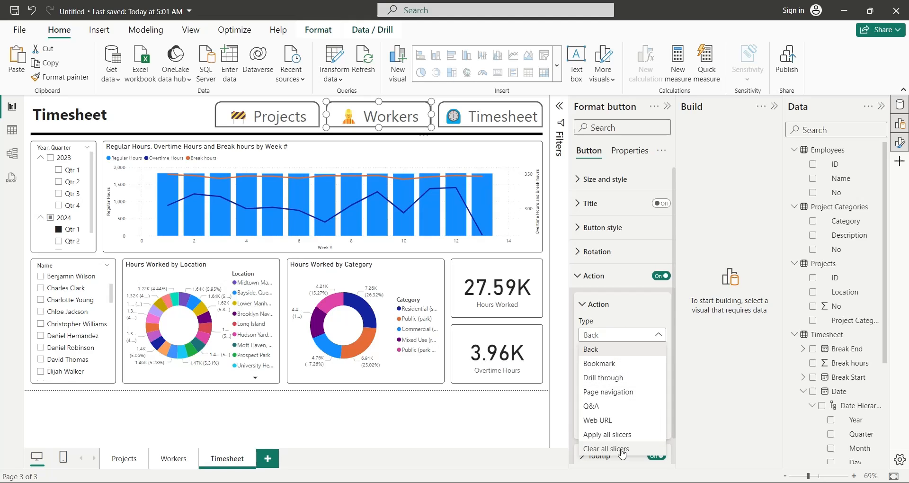
left_click(608, 392)
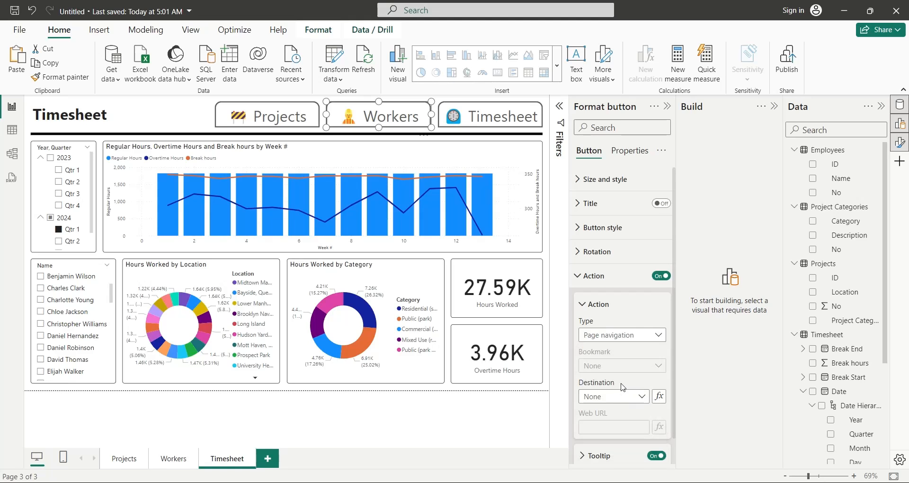
left_click(613, 397)
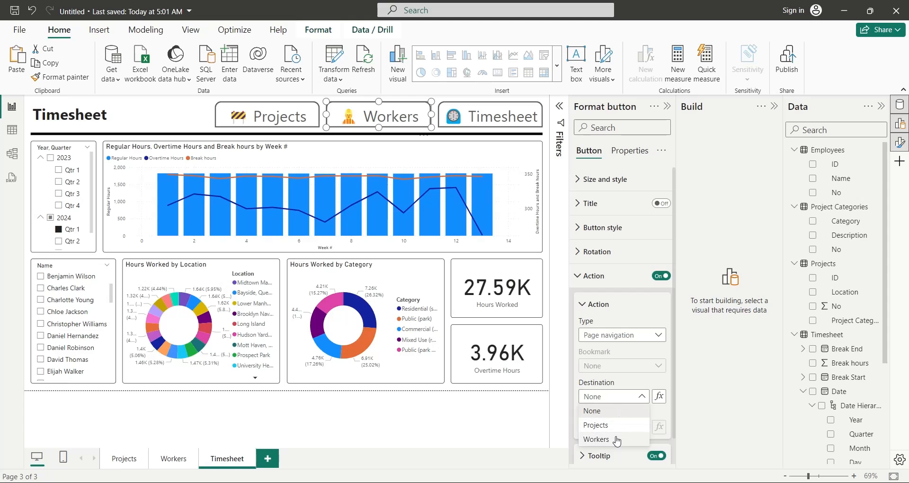
left_click(620, 334)
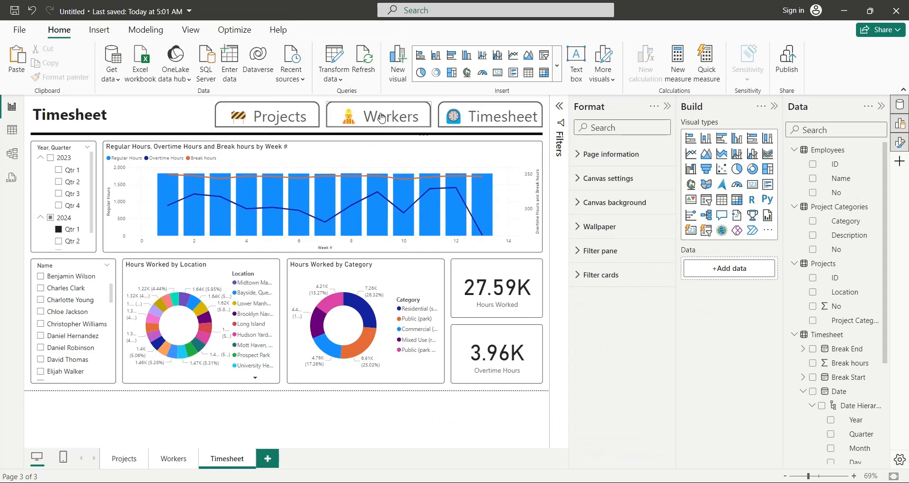
Step: Test the Workers button and set page navigation on another header button
left_click(379, 114)
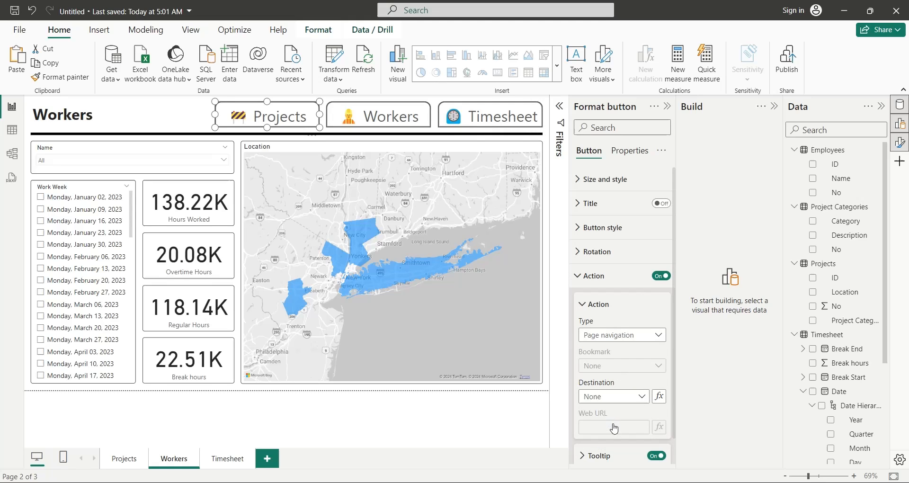
left_click(621, 334)
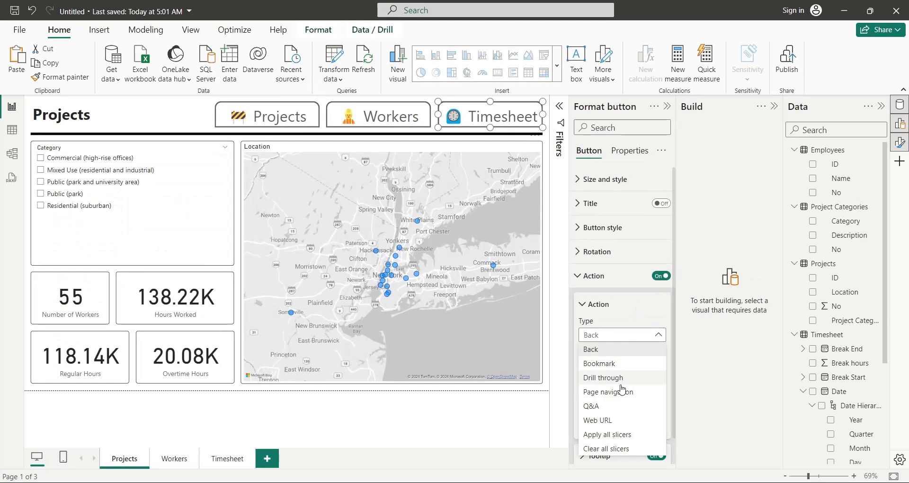
left_click(608, 392)
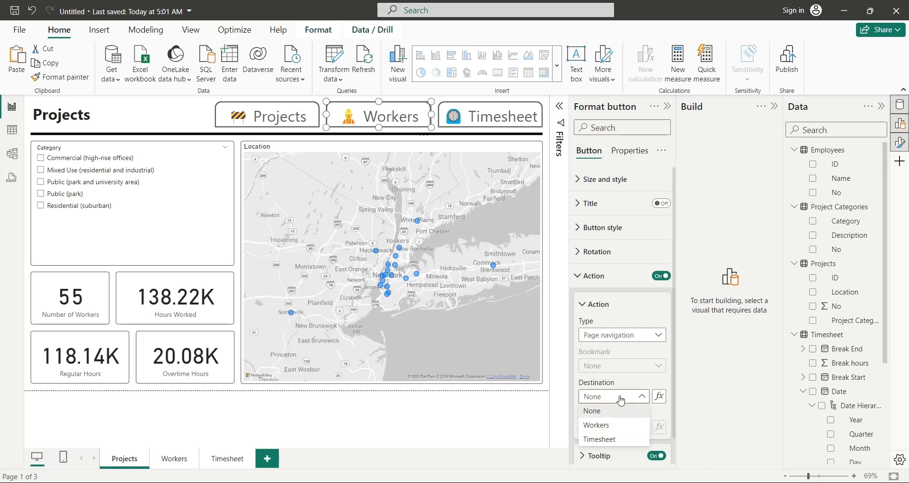
left_click(595, 425)
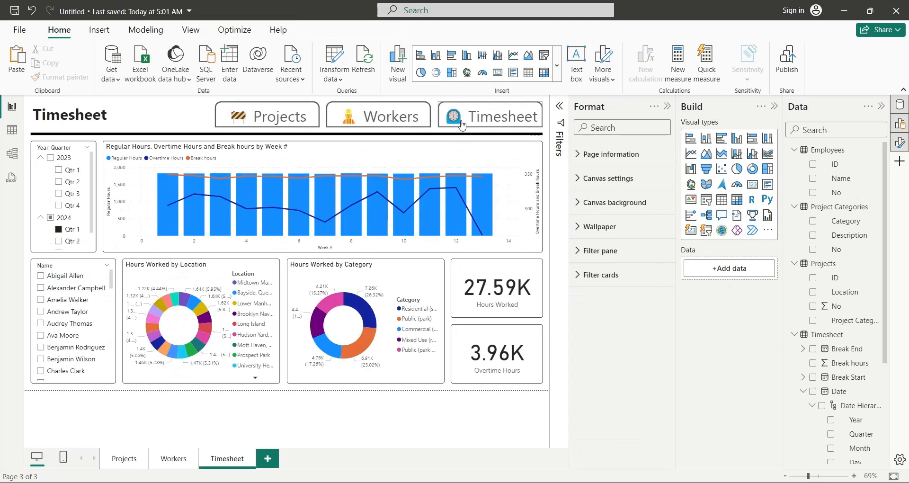
Step: Test the navigation buttons to reach Projects and filter categories to Residential (suburban)
left_click(266, 114)
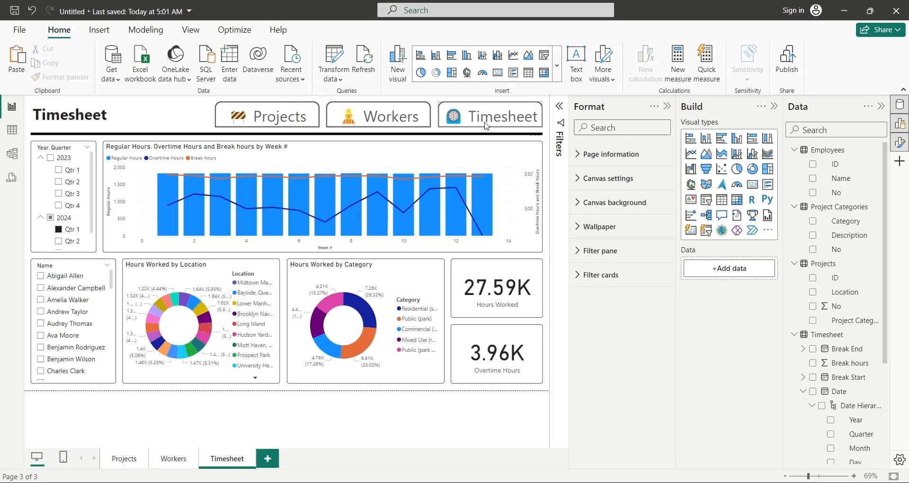
left_click(124, 458)
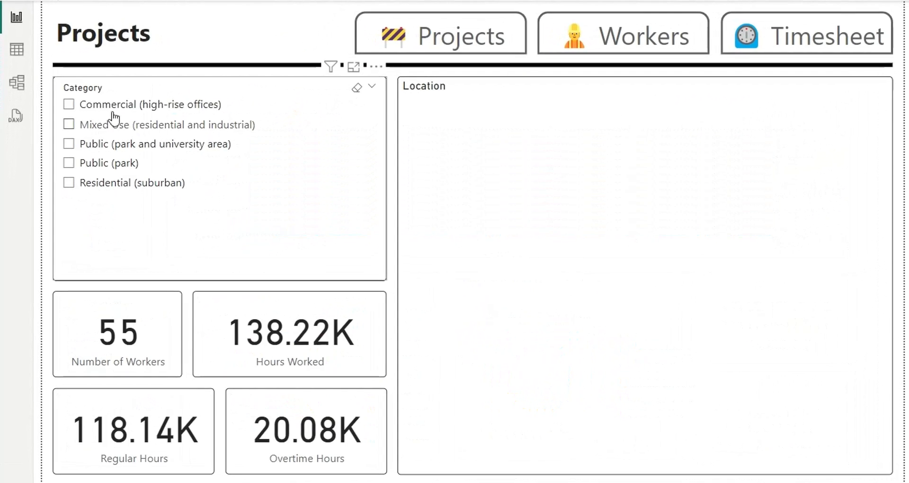
left_click(69, 104)
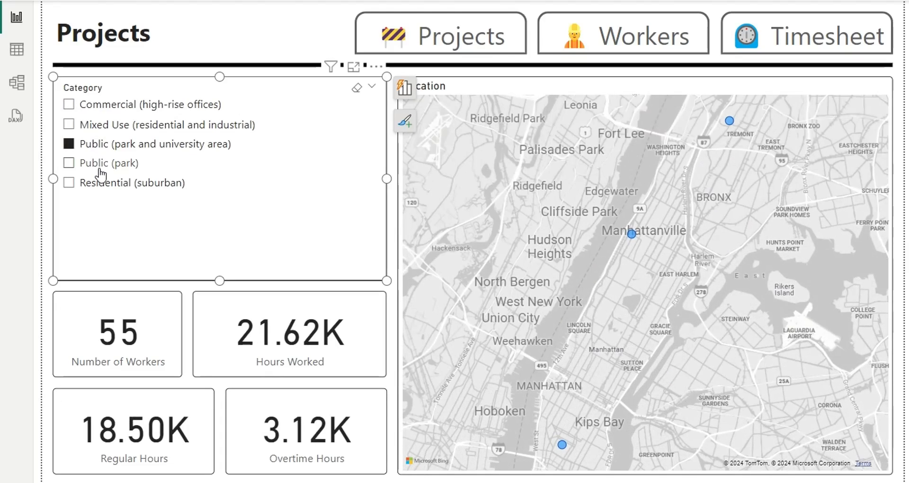
left_click(68, 183)
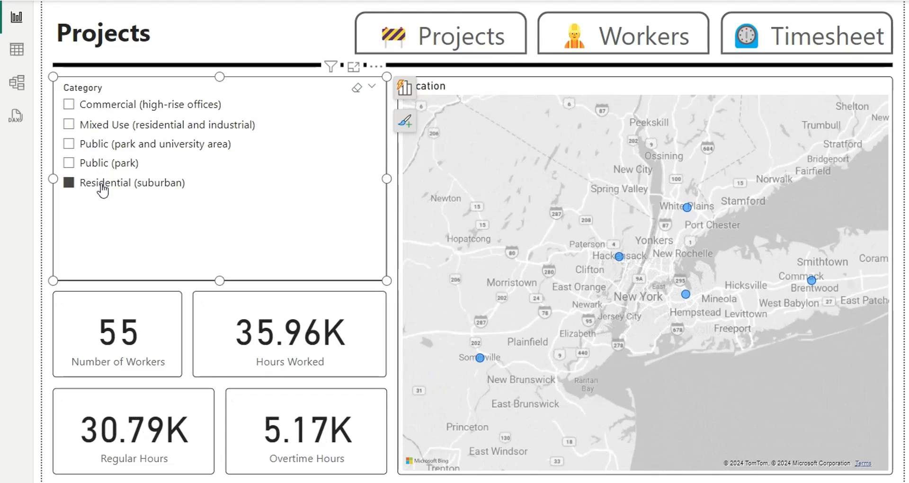